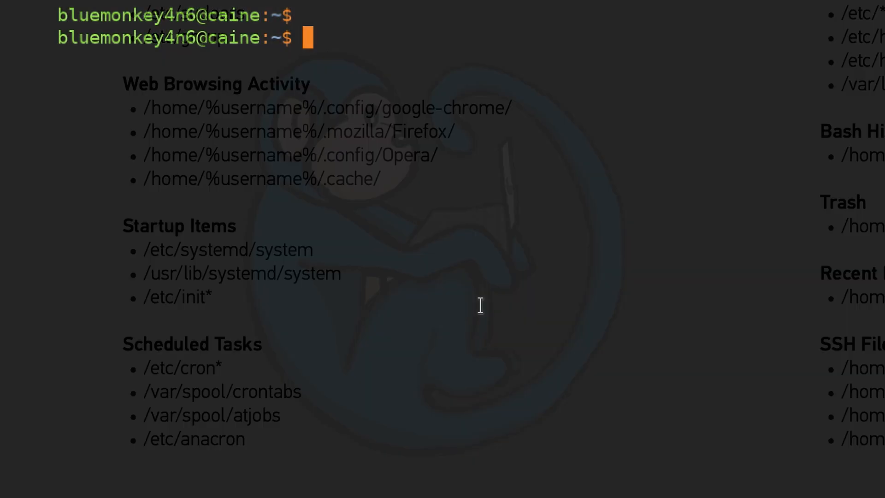
# List /etc/systemd/system entries such as sshd.service and timers.target.wants with ls -F.
pyautogui.write('ls -F /')
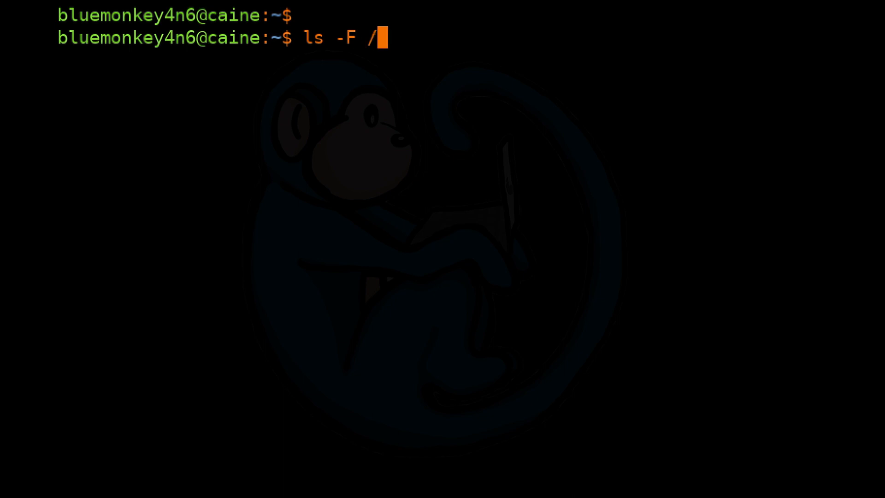
pyautogui.write('etc/systemd/')
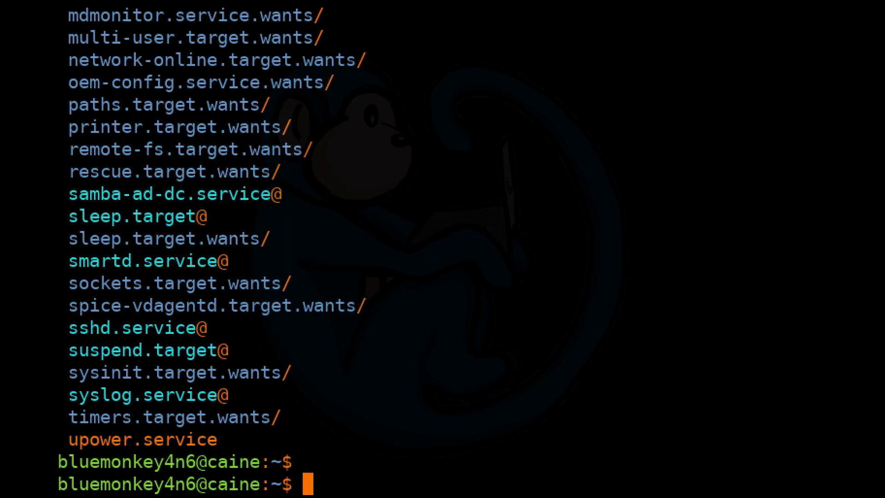
# List /usr/lib/systemd/system, ending with the nvmf-connect service and target units.
pyautogui.write('l')
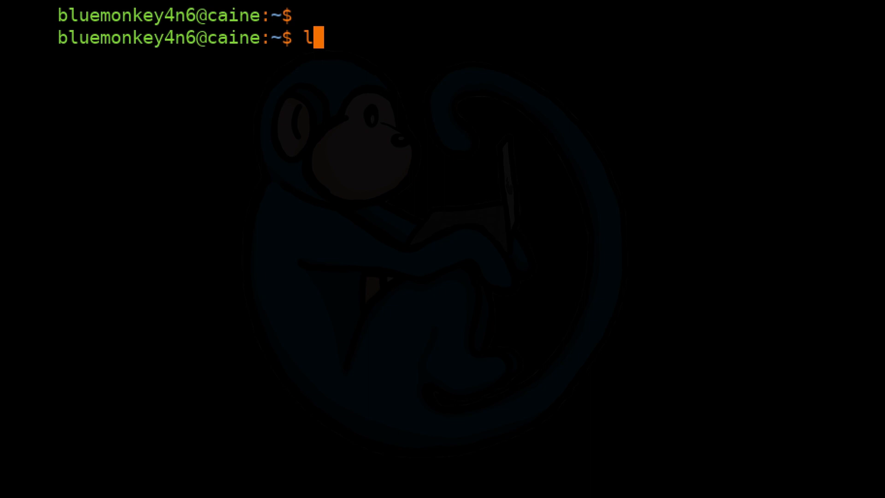
pyautogui.write('s -F /usr/lib/systemd/system')
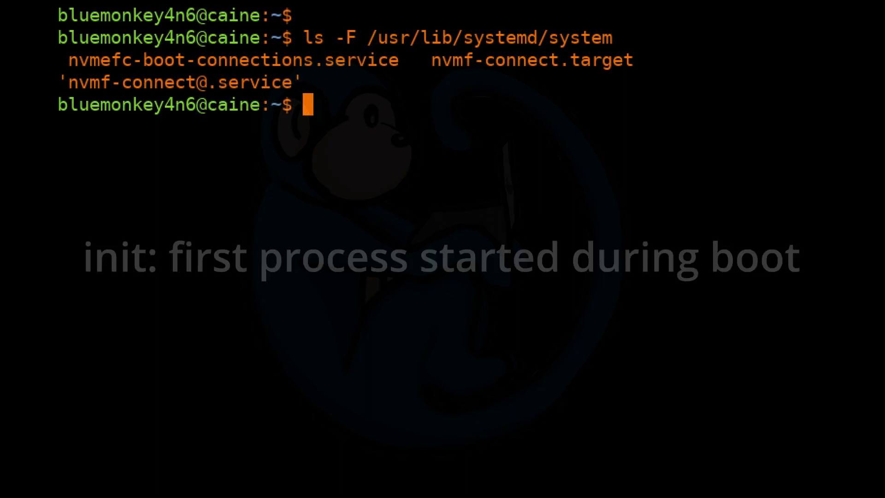
# List the three .conf files in /etc/init, then confirm with ps -q 1 that PID 1 is systemd.
pyautogui.write('ls -')
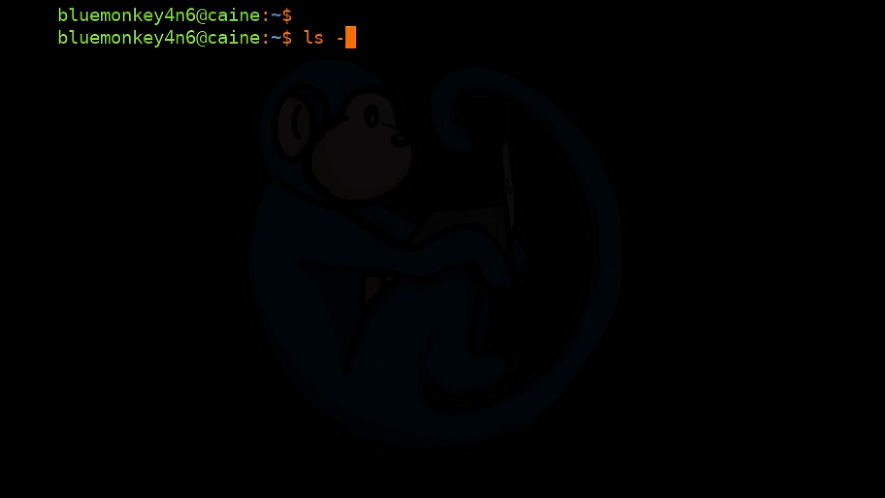
pyautogui.write('F /etc/init/')
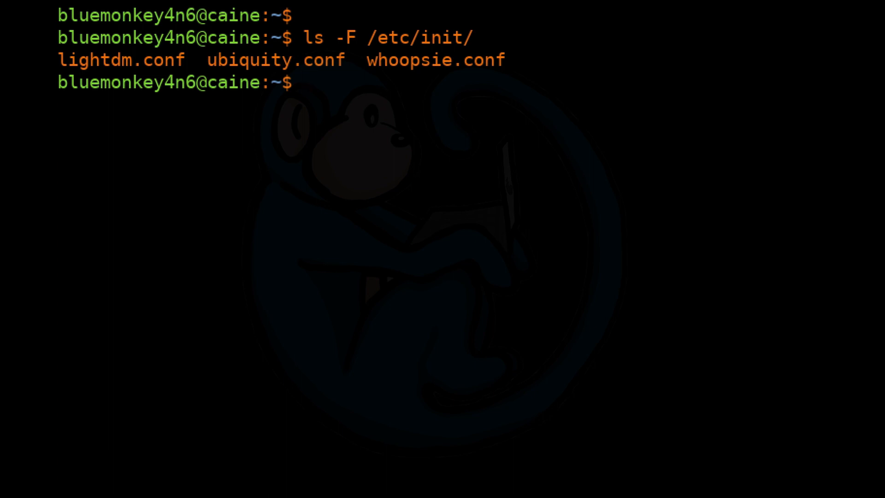
pyautogui.write('more')
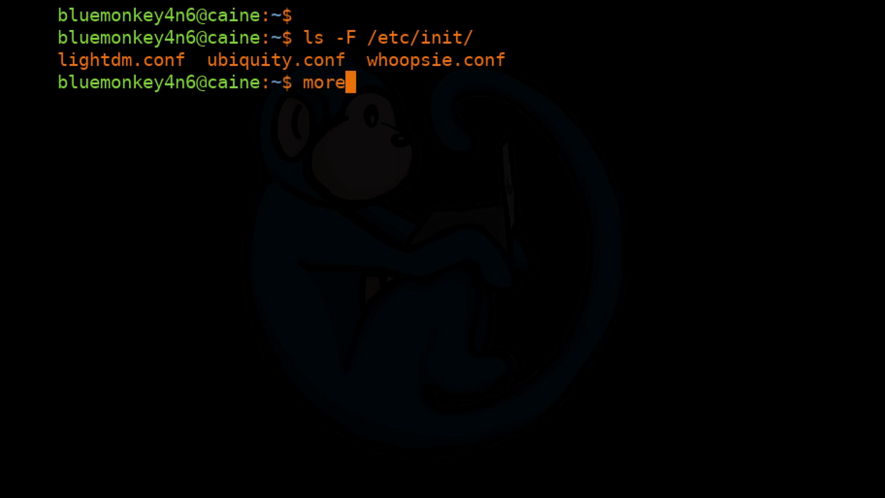
pyautogui.write('/etc/init/')
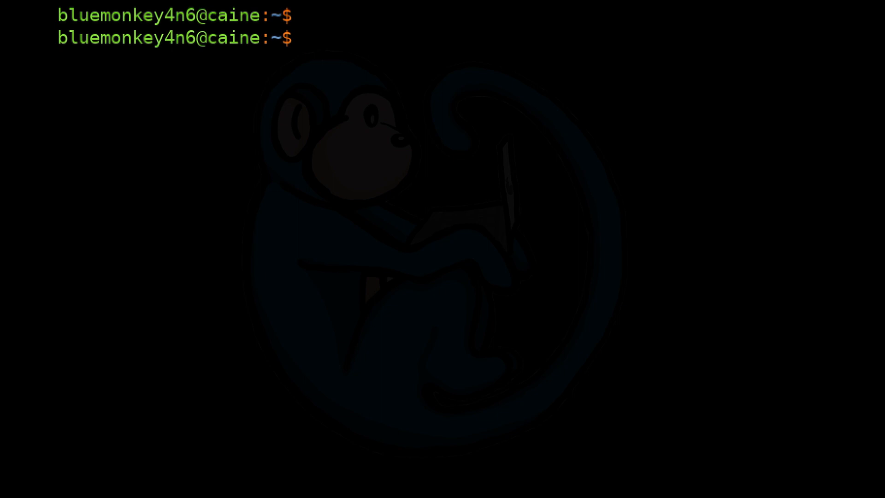
pyautogui.write('p')
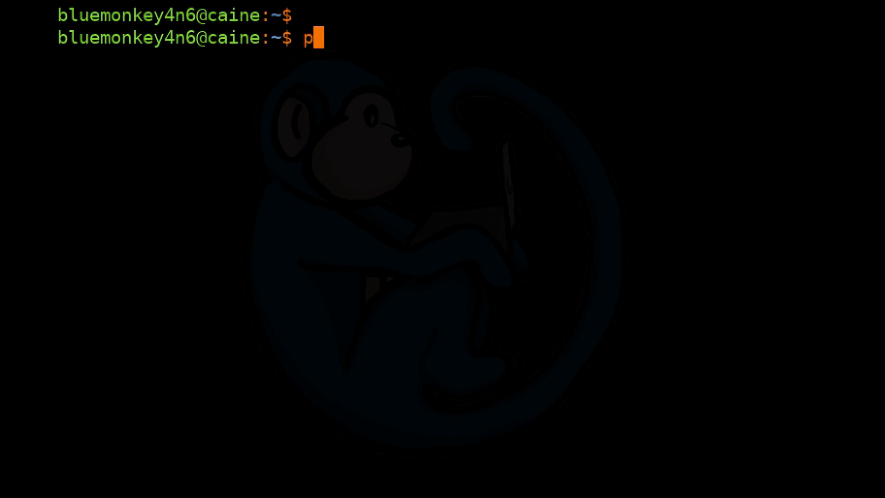
pyautogui.write('s -q 1')
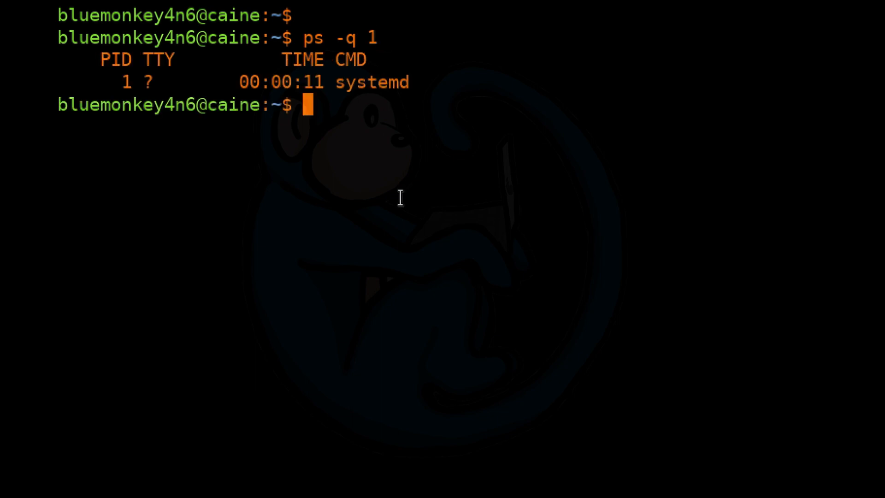
pyautogui.moveTo(414, 211)
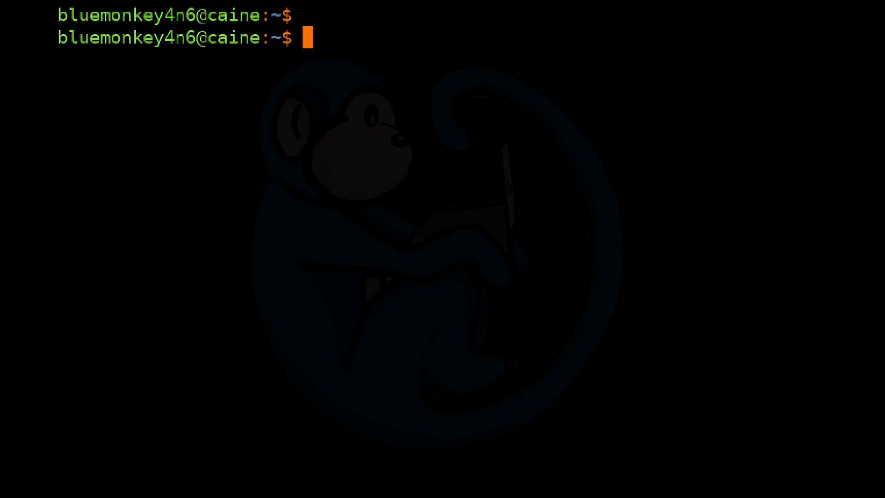
# List /etc/init.d and page through the bluetooth and ssh startup scripts.
pyautogui.write('ls -F')
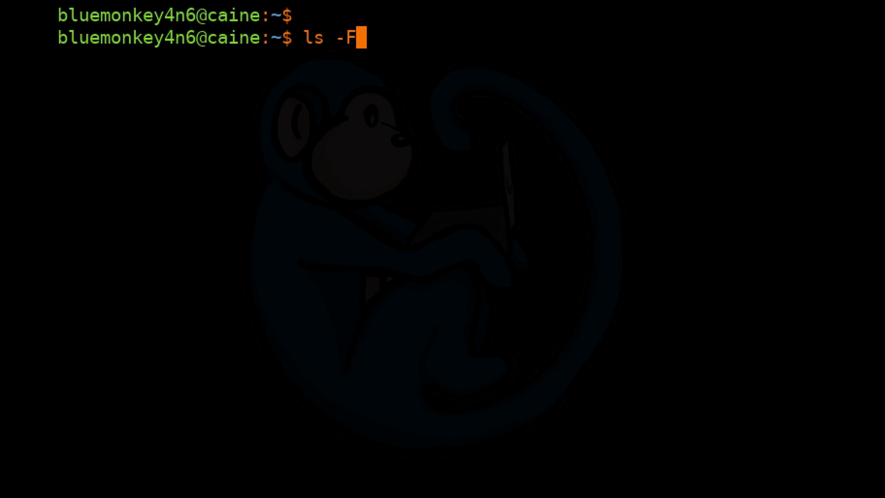
pyautogui.write('/etc/init')
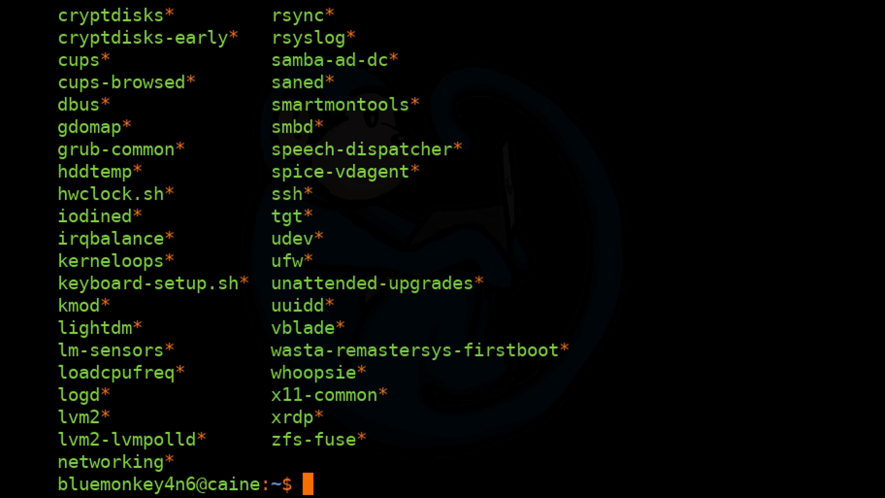
pyautogui.write('more')
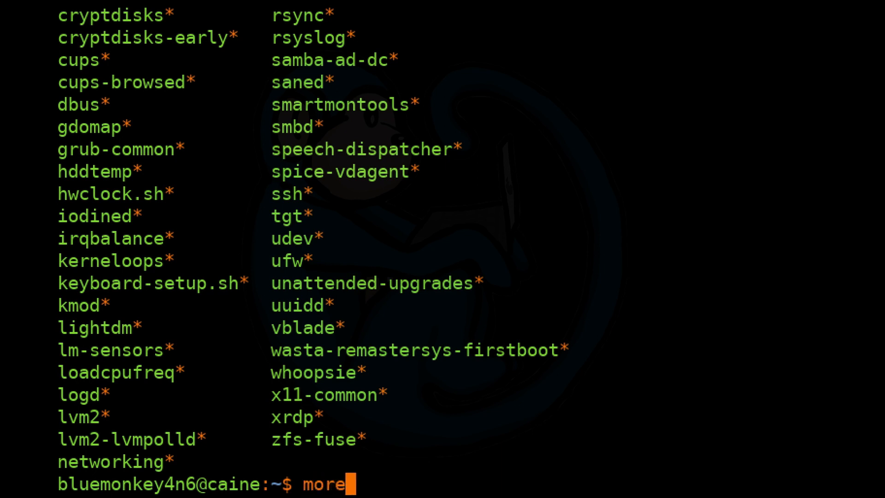
pyautogui.write('/etc/init.d/')
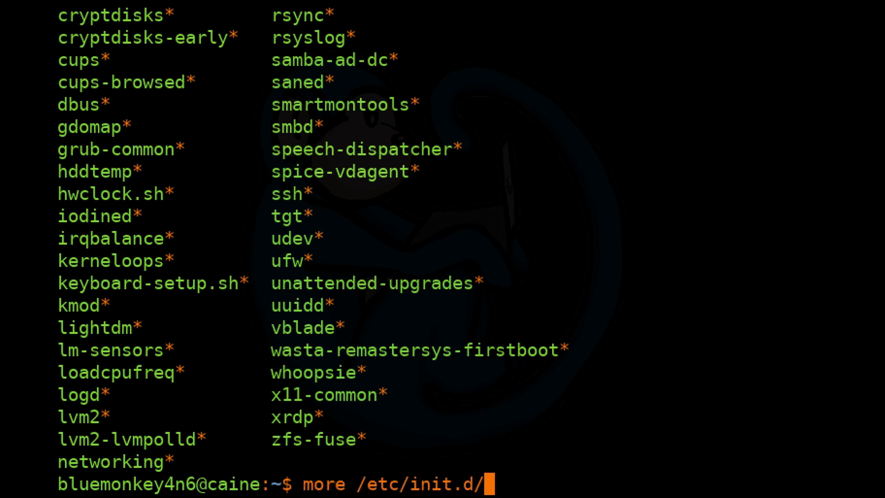
pyautogui.write('bluetooth')
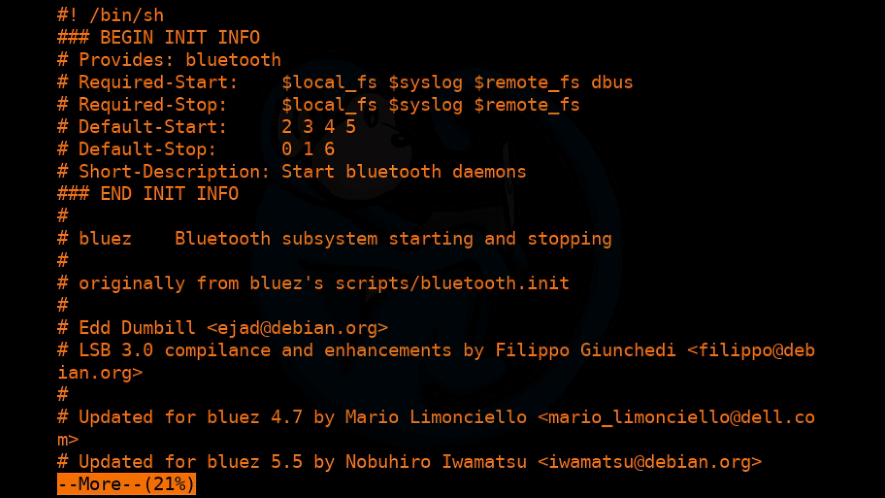
pyautogui.press('space')
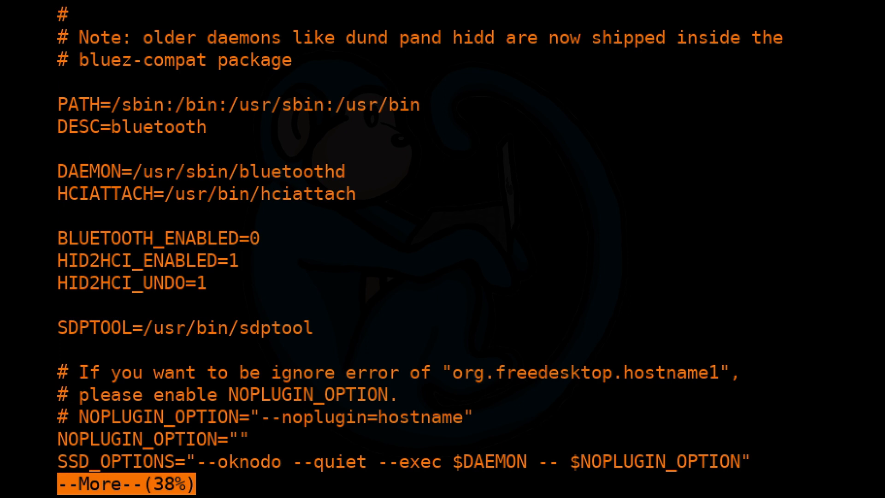
pyautogui.press('space')
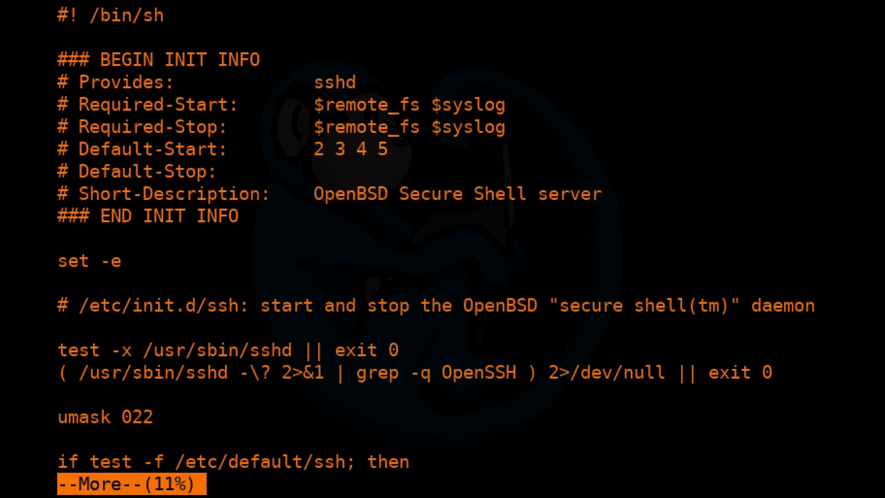
pyautogui.press('space')
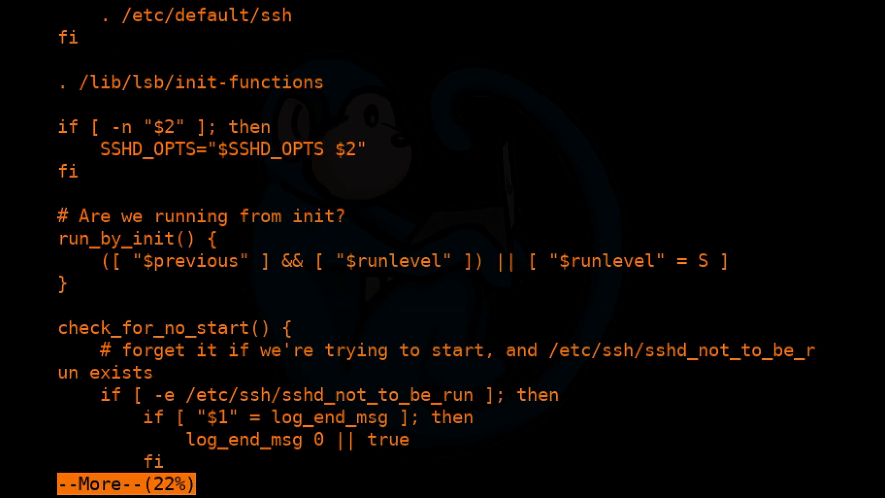
pyautogui.press('space')
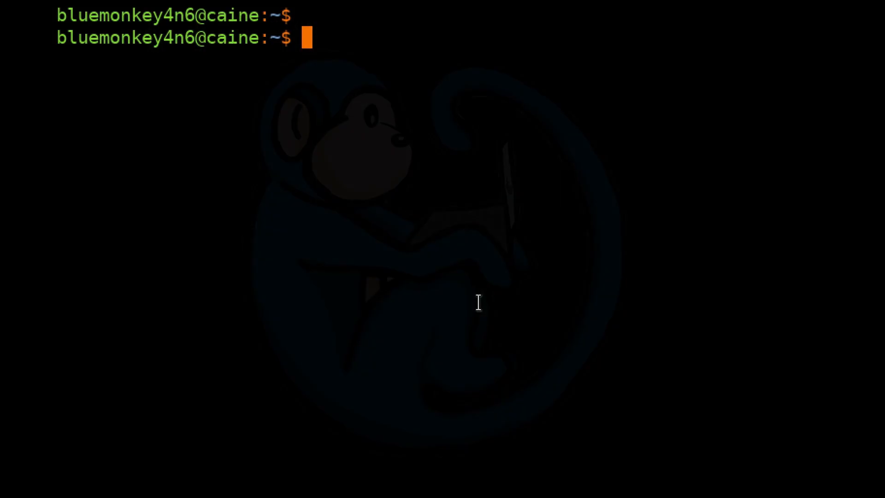
# List the scheduled-task folders matching /etc/cron* with ls -F.
pyautogui.write('ls -F')
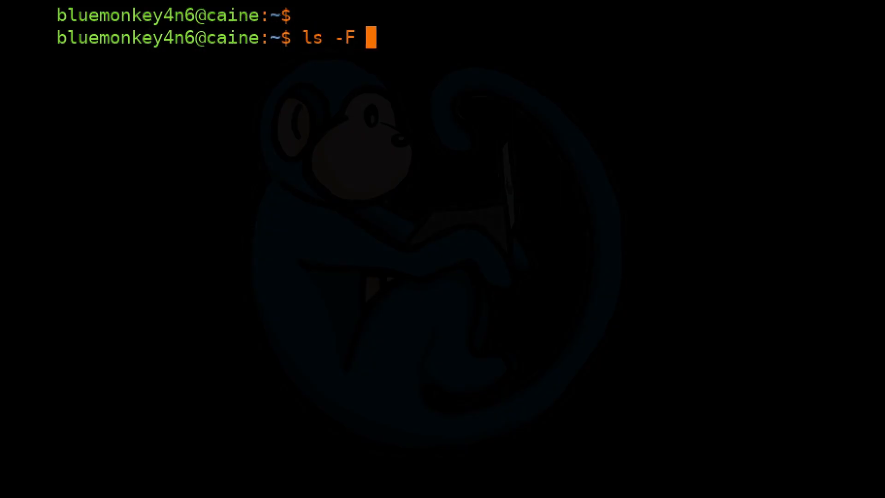
pyautogui.write('/etc/cron')
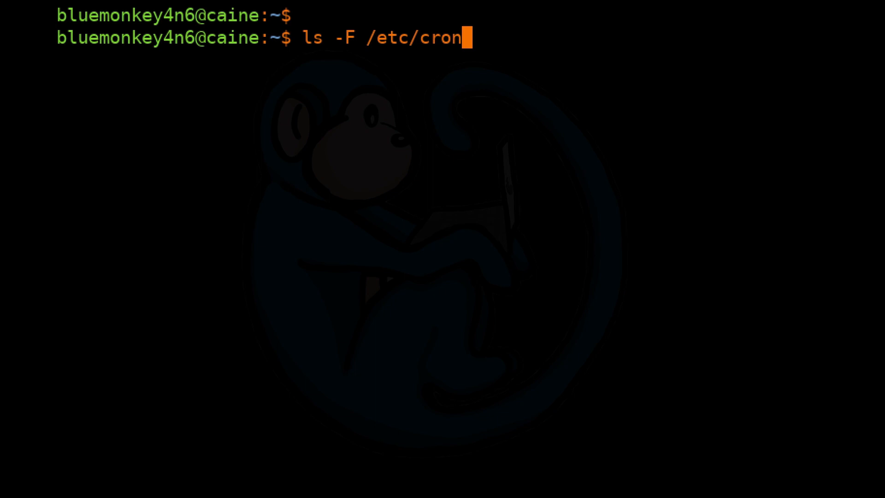
pyautogui.write('*')
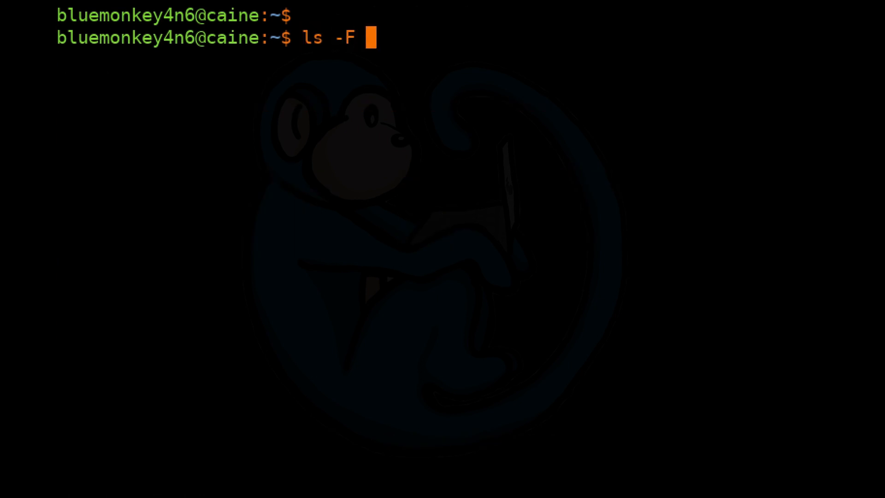
# List /var/spool/cron/crontabs, hit Permission denied, and retry the listing with sudo.
pyautogui.write('/var/spool/cron/crontab')
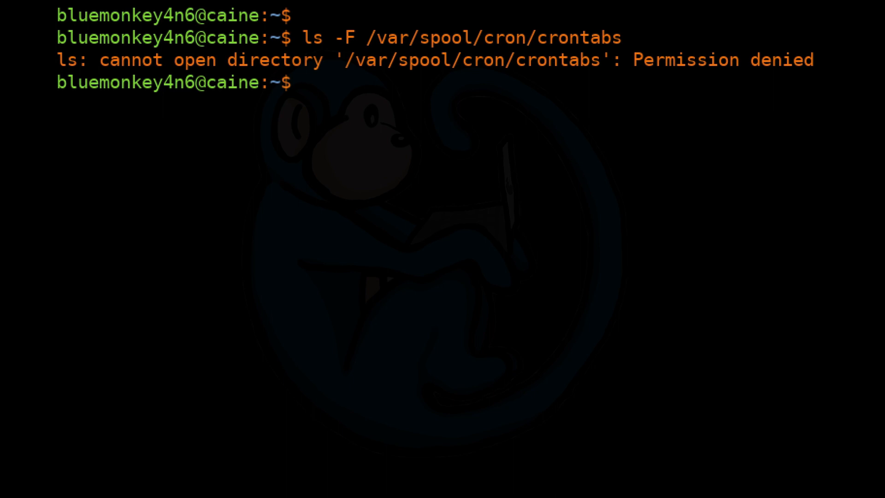
pyautogui.write('sudo')
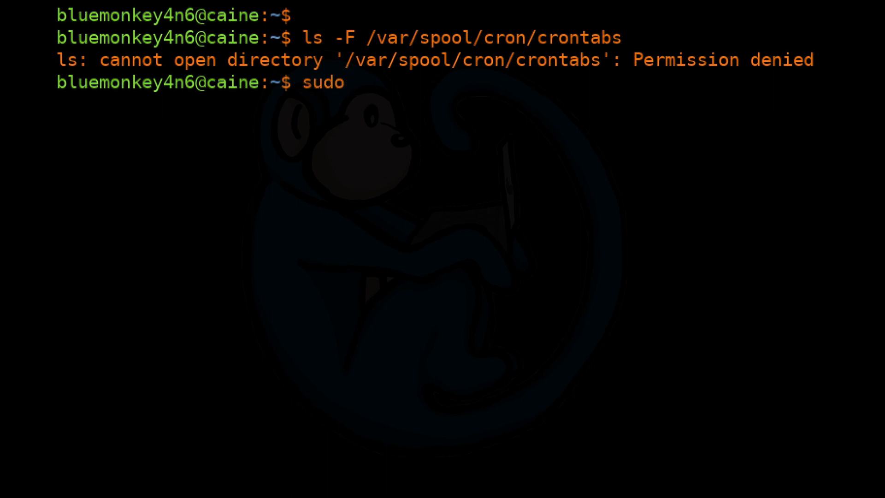
pyautogui.write('ls -F')
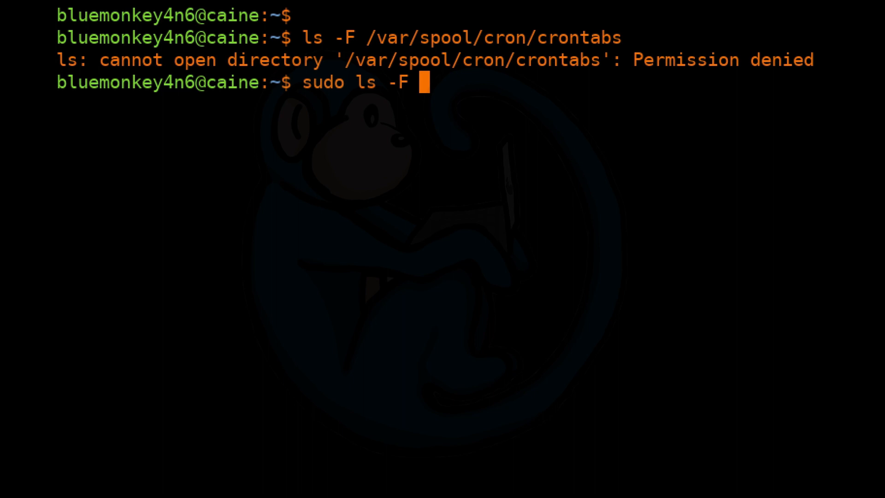
pyautogui.write('/var/spool')
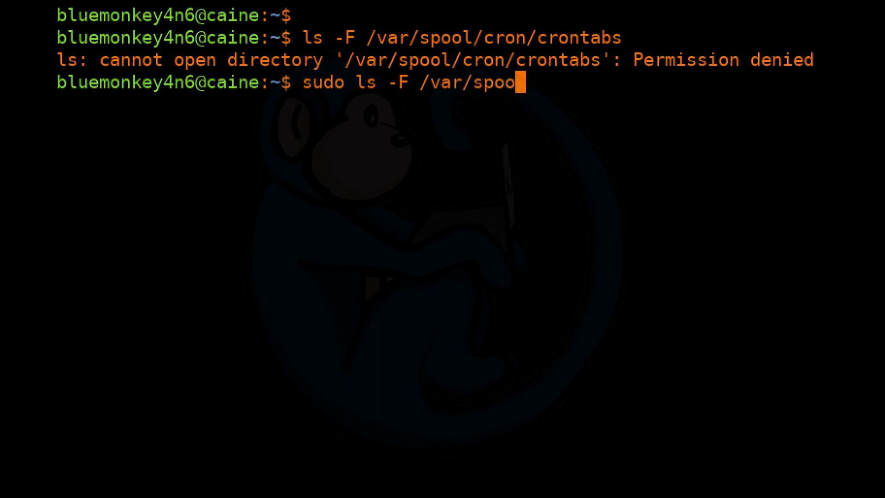
pyautogui.write('l/cron/cron')
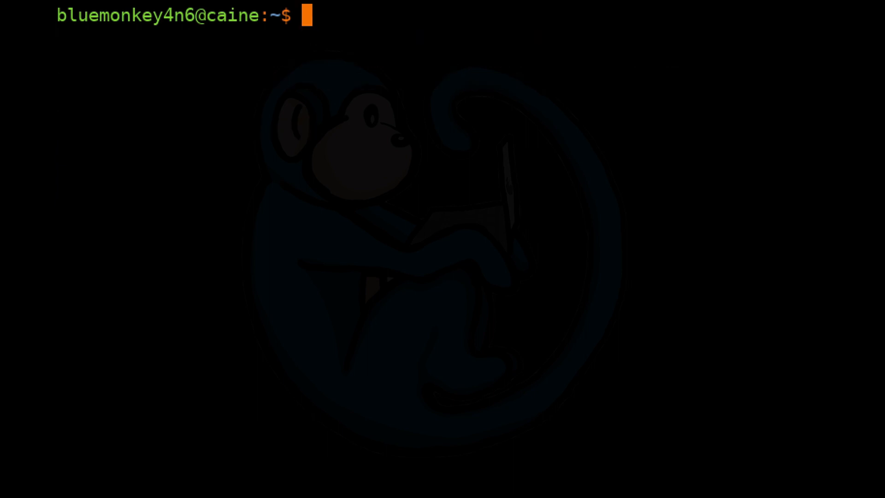
# Try listing /var/spool/cron/*, refused for atjobs, atspool and crontabs, then begin a sudo retry.
pyautogui.write('ls -')
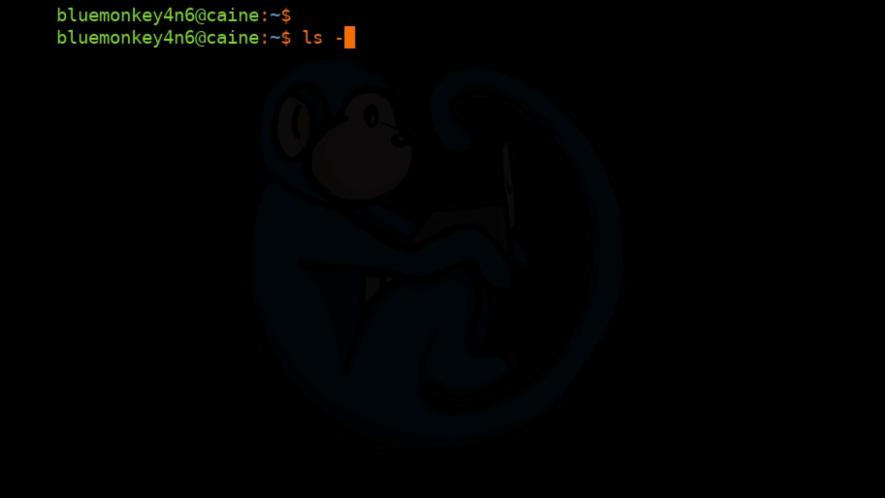
pyautogui.write('F /var/spool/cron/*')
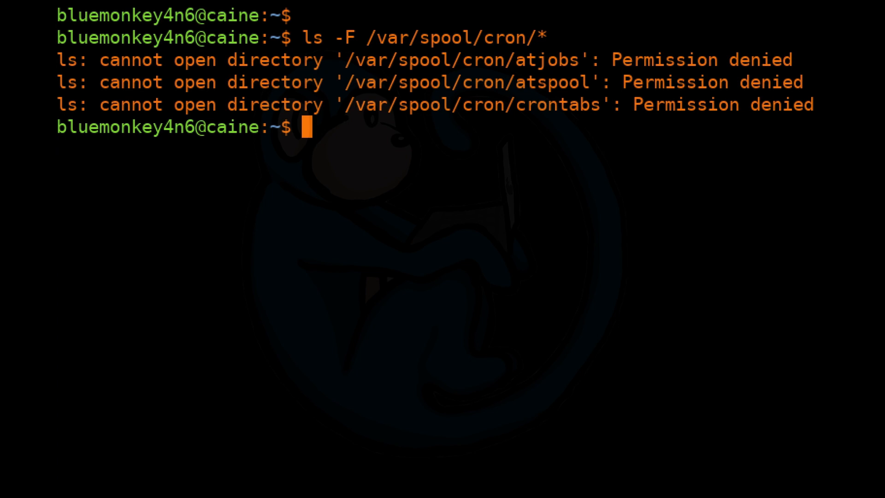
pyautogui.write('sudo')
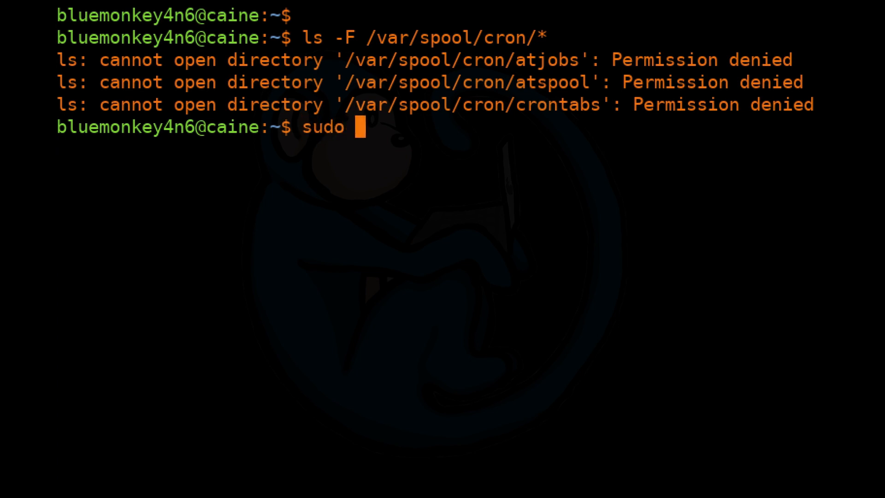
# List the /var/spool/cron folders with sudo ls -F.
pyautogui.write('ls -F /')
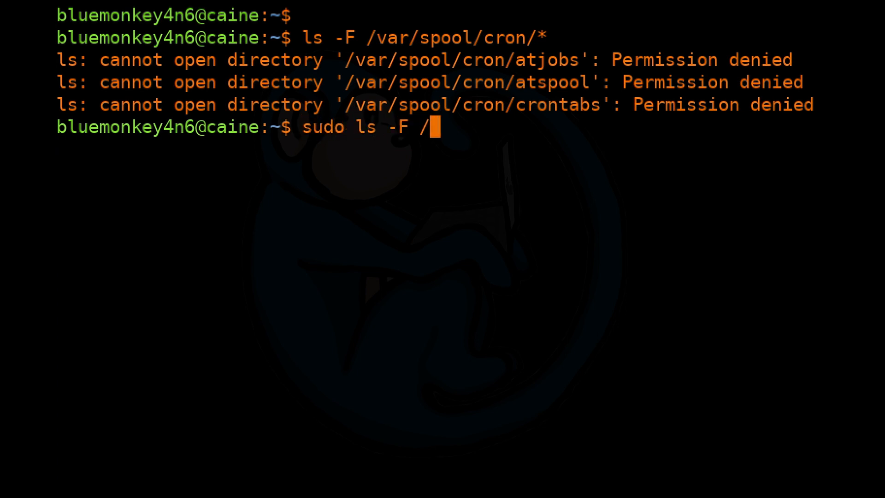
pyautogui.write('var/spool')
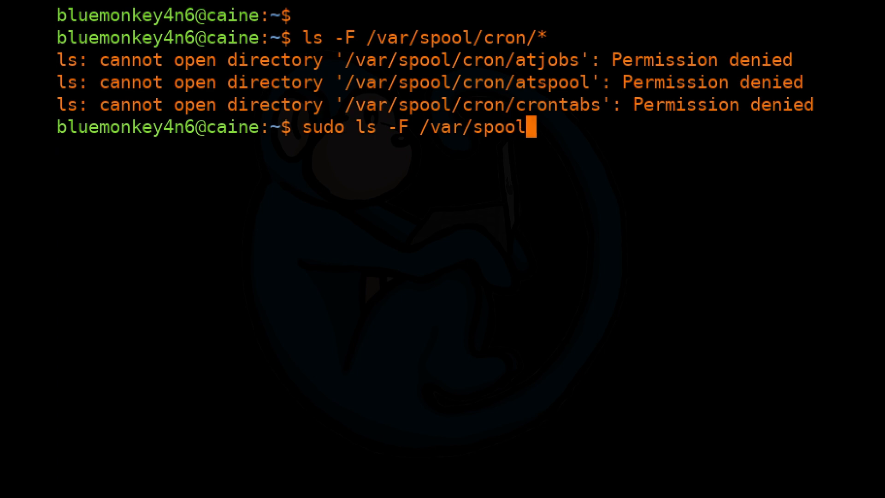
pyautogui.write('/cron/*')
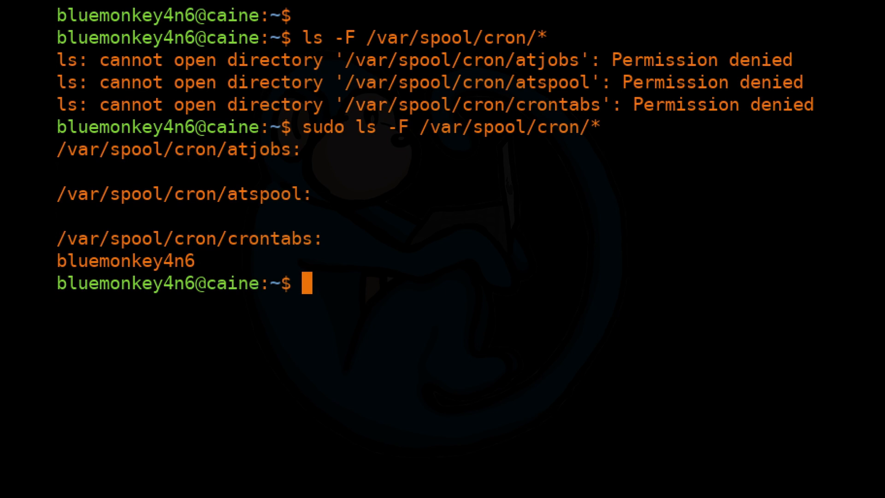
pyautogui.moveTo(369, 218)
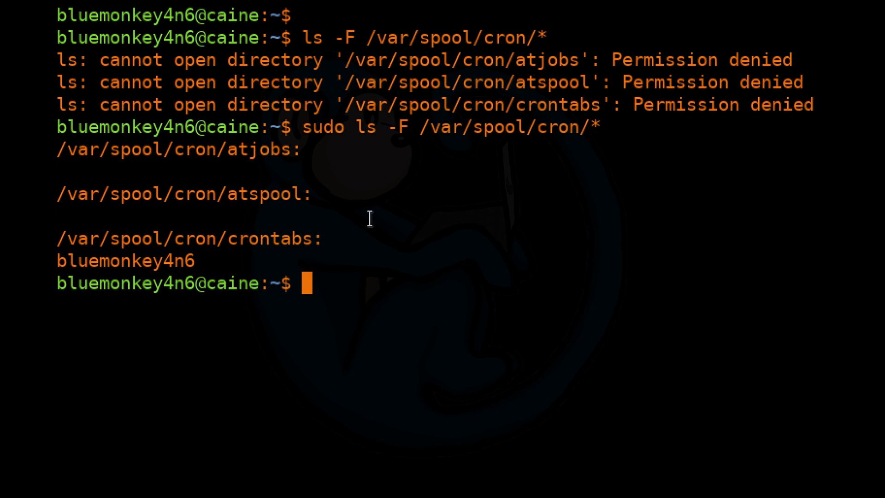
# Read the user crontab /var/spool/cron/crontabs/bluemonkey with sudo more.
pyautogui.write('sudo more /var/sp')
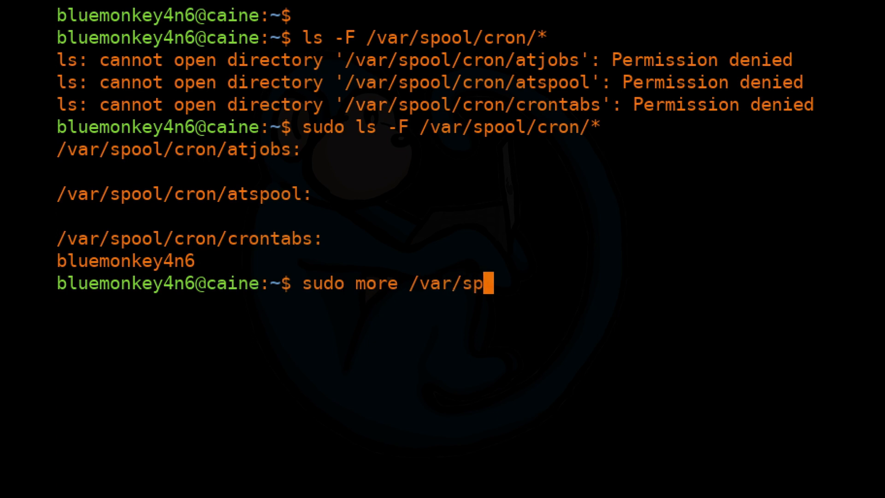
pyautogui.write('ool/cron/')
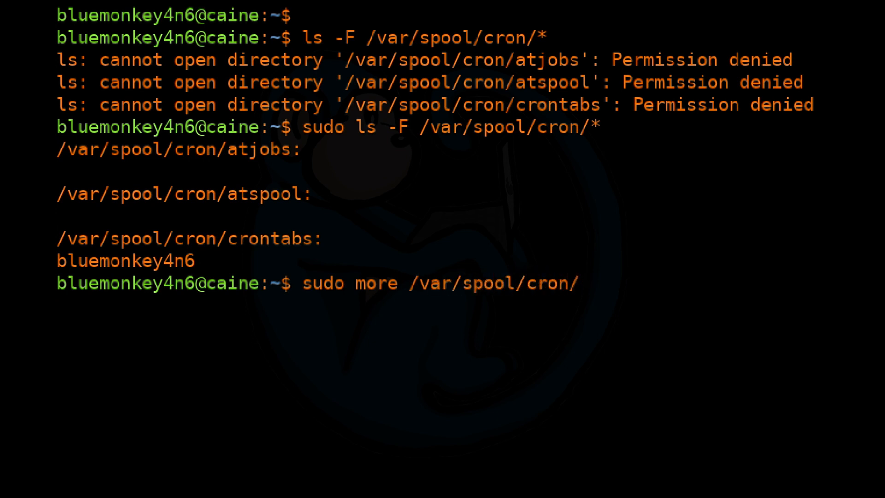
pyautogui.write('crontabs/bl')
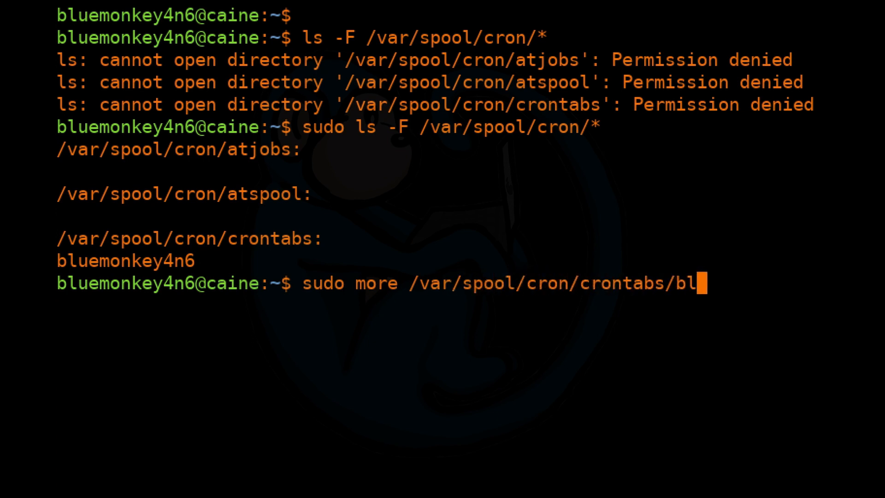
pyautogui.write('uemonkey')
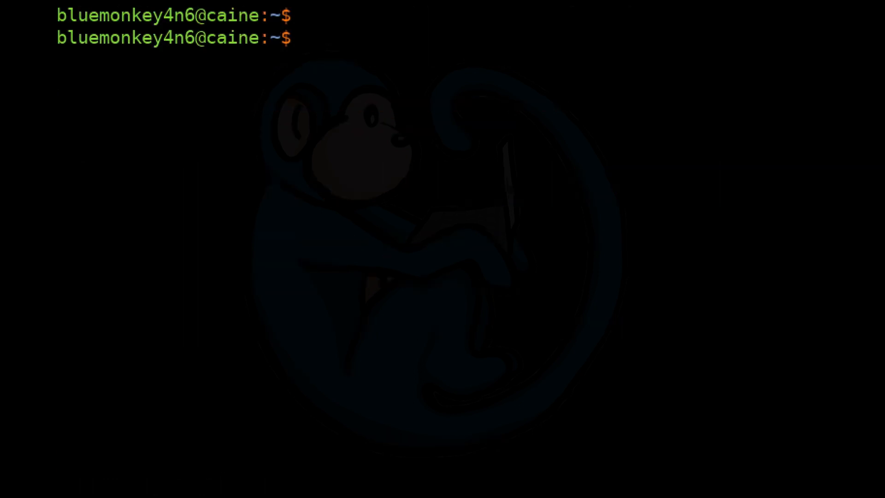
pyautogui.write('more /etc/anacront')
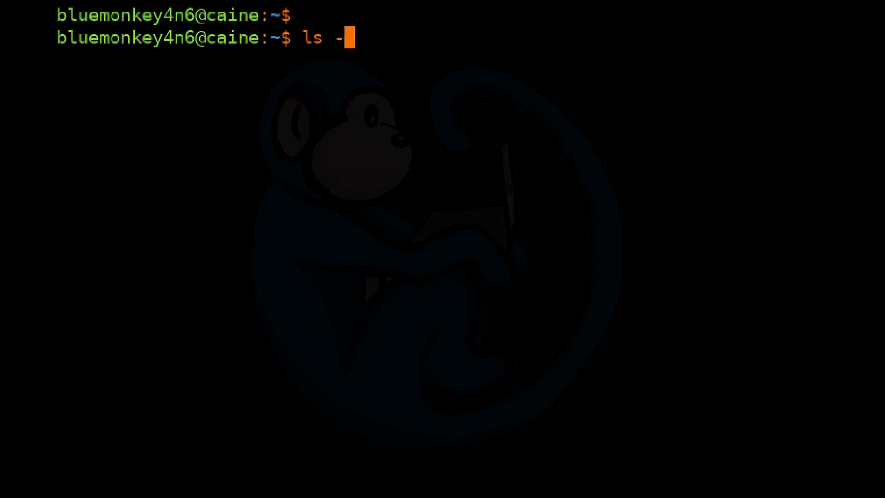
pyautogui.write('F /var/spo')
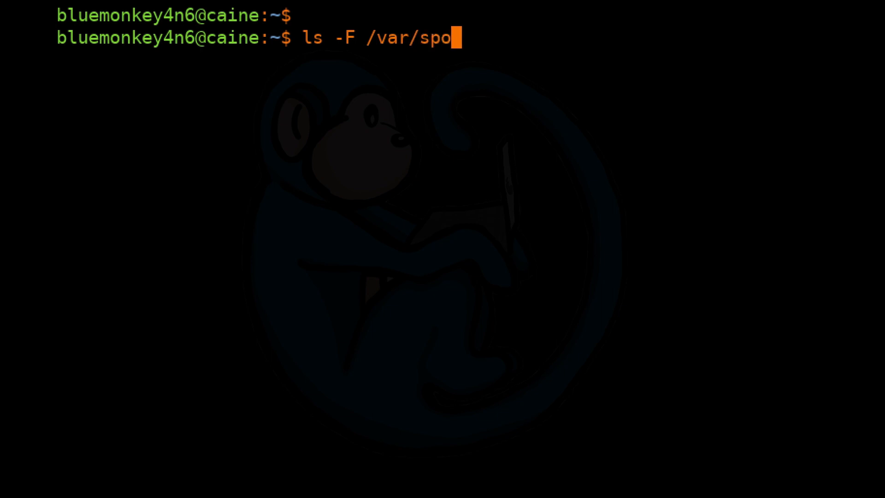
pyautogui.write('ol/anacron')
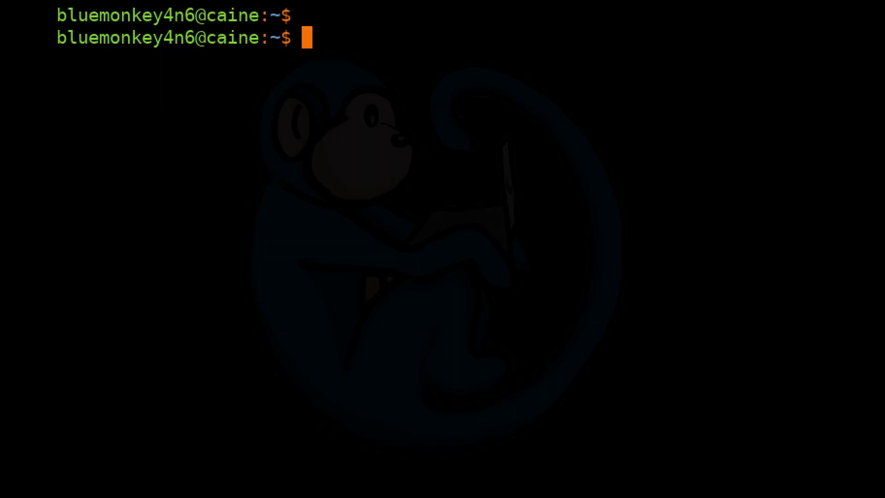
# Run ls -F /var/log to show auth, syslog, kern and other logs.
pyautogui.write('ls -F /var/log')
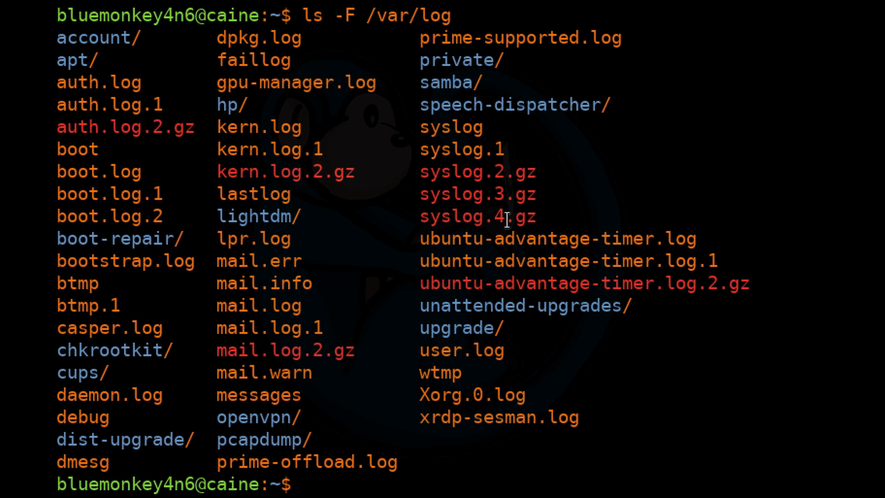
# Page through /var/log/syslog with sudo more, then quit.
pyautogui.write('sudo more')
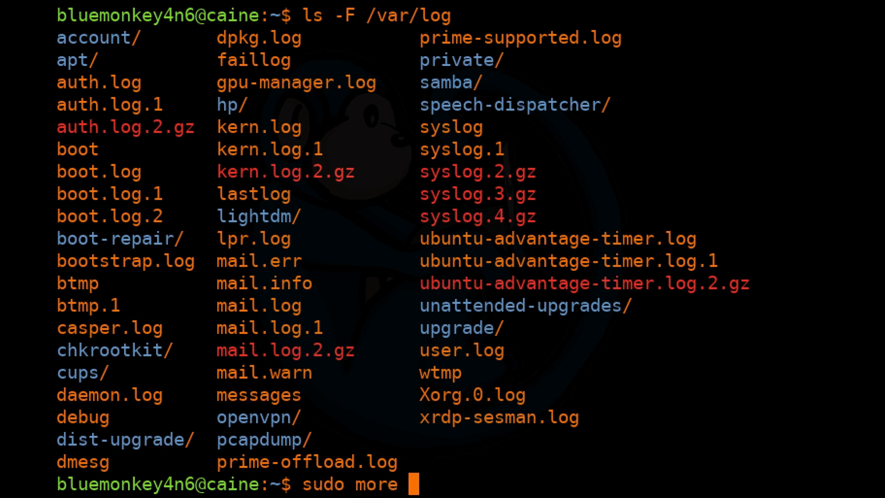
pyautogui.write('/var/log/')
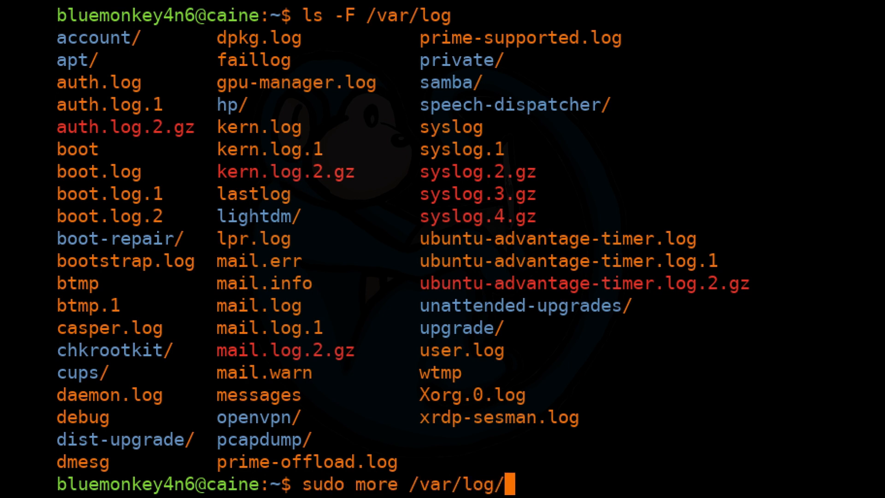
pyautogui.write('syslog')
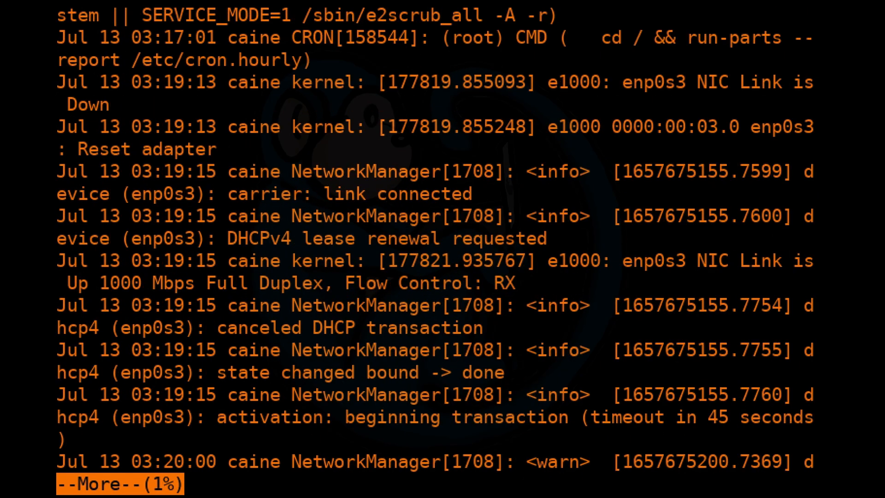
pyautogui.press('space')
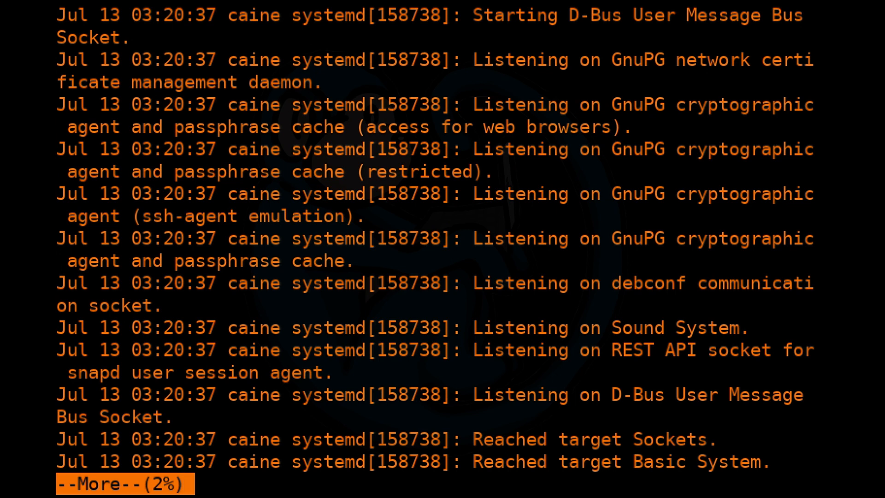
pyautogui.press('q')
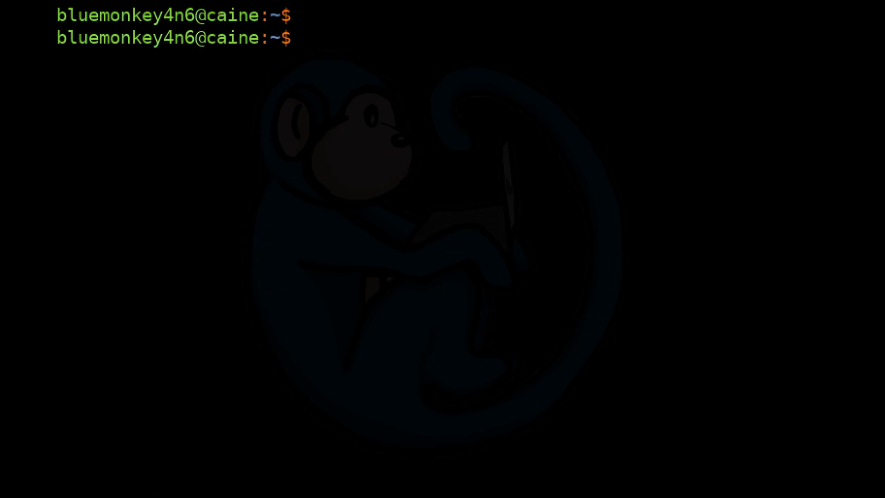
# Open /var/log/auth.log with sudo more and page through it.
pyautogui.write('sudo more /var/')
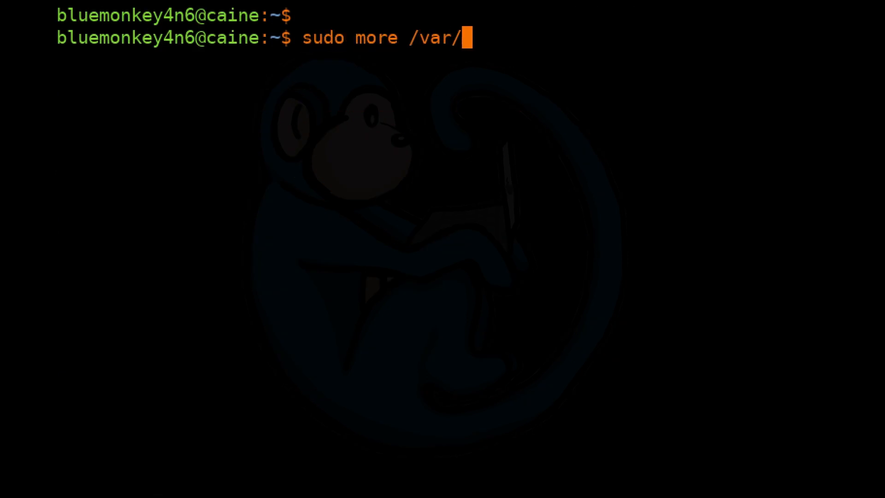
pyautogui.write('log/auth.log')
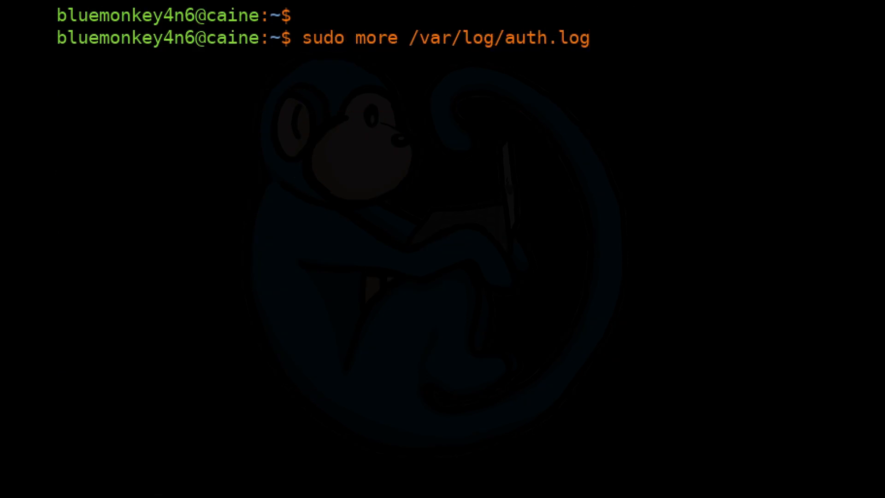
pyautogui.press('Return')
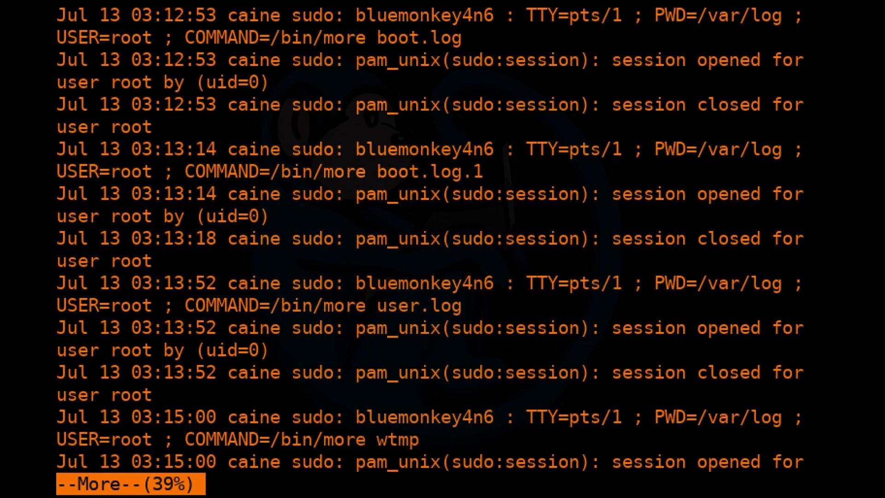
pyautogui.press('space')
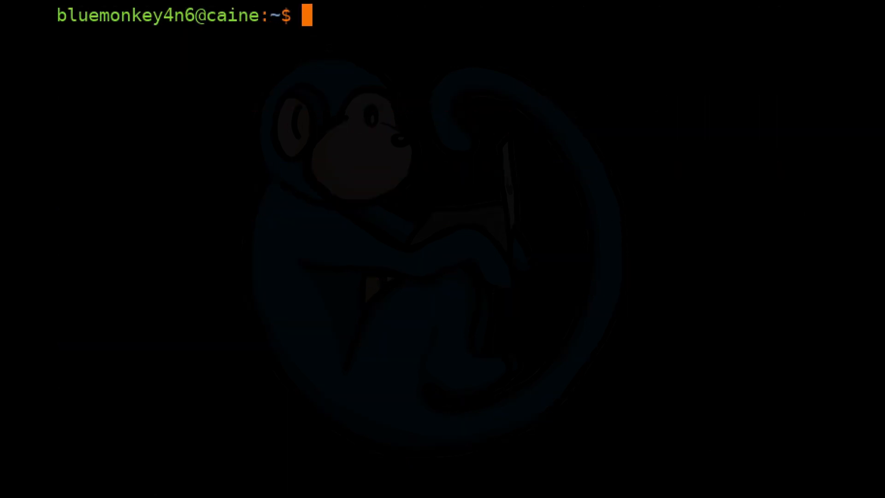
# Read /var/log/lpr.log as root with sudo more, then start lastlog for last-login times.
pyautogui.write('sudo more /var/')
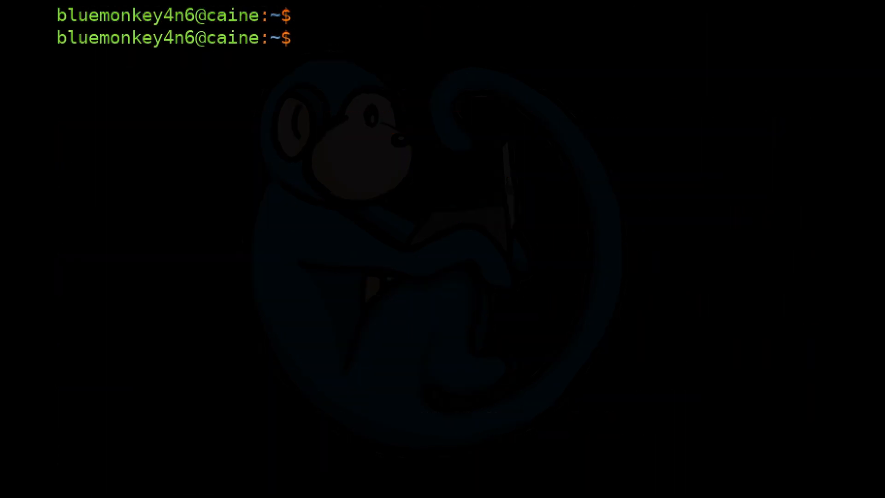
pyautogui.write('sudo more /var/log/lpr.log')
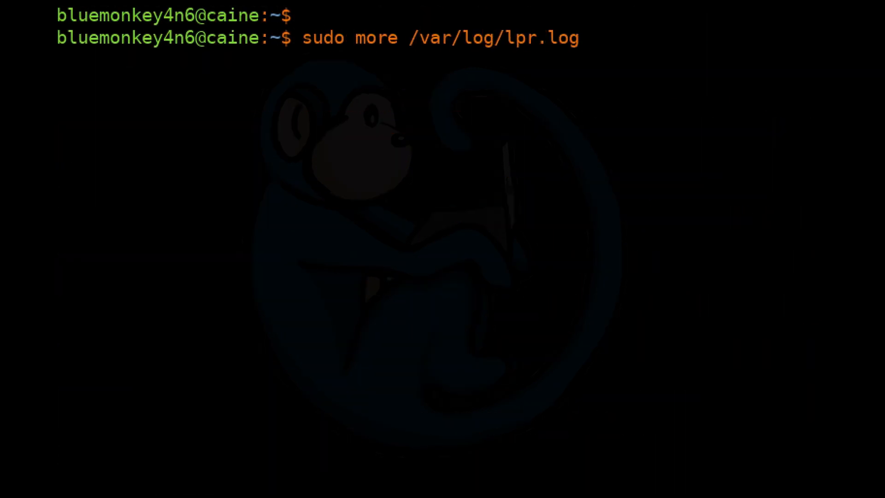
pyautogui.press('Return')
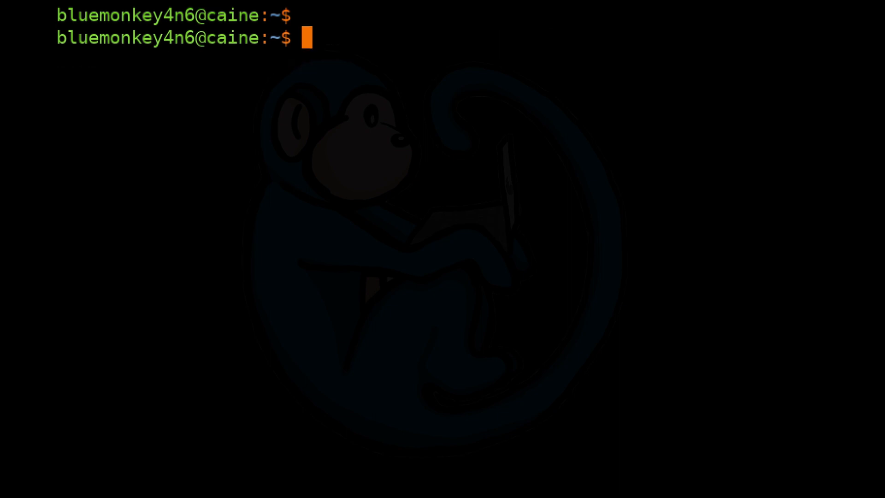
pyautogui.write('last')
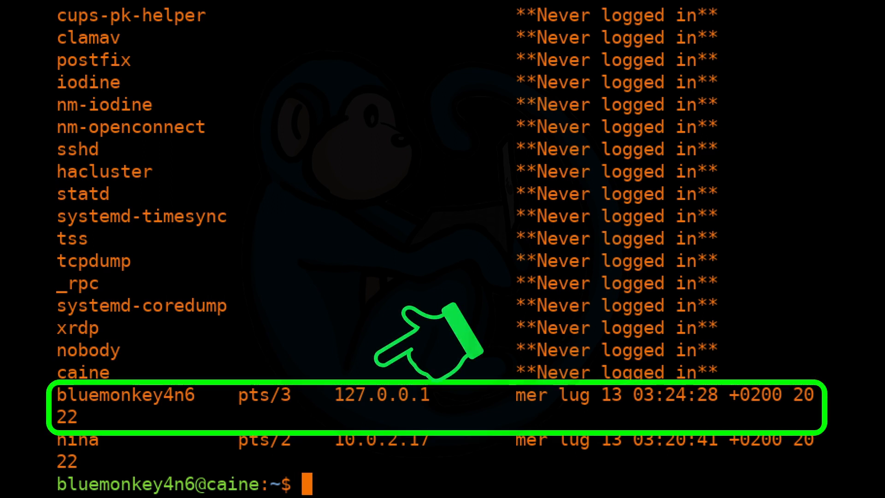
pyautogui.moveTo(756, 339)
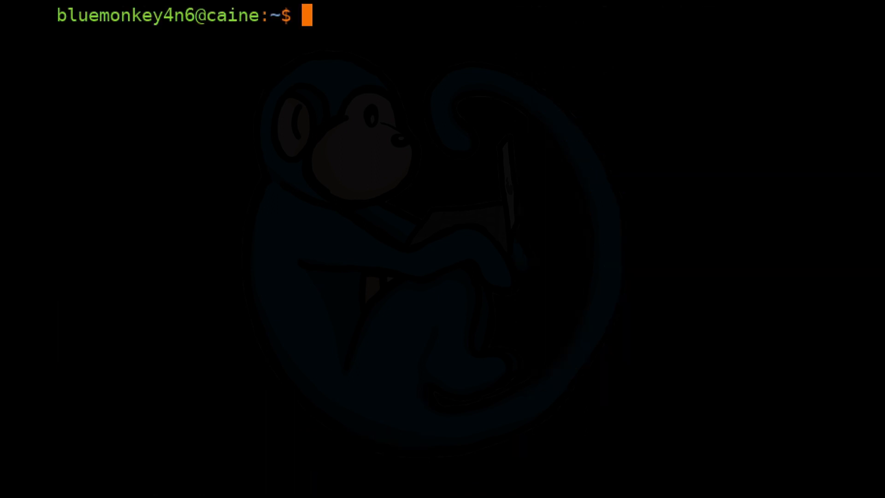
# Run last to show nina's 10.0.2.17 session and a reboot entry.
pyautogui.write('last')
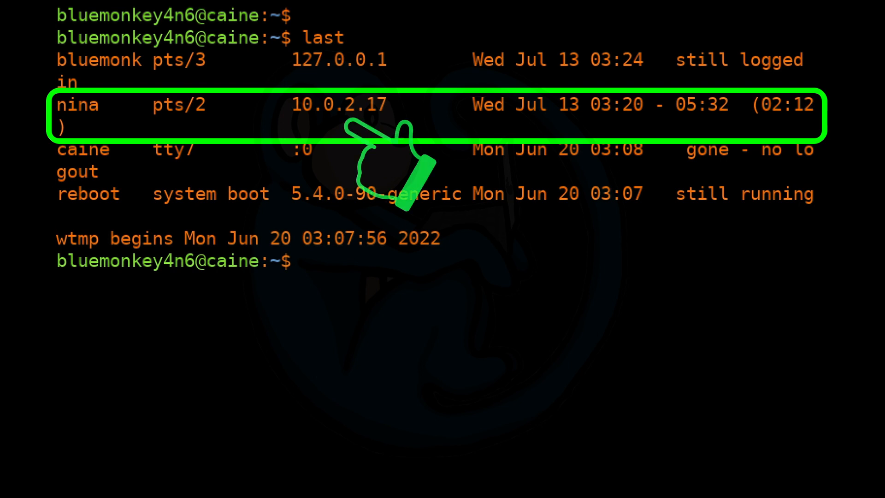
pyautogui.moveTo(564, 159)
pyautogui.write('more /etc')
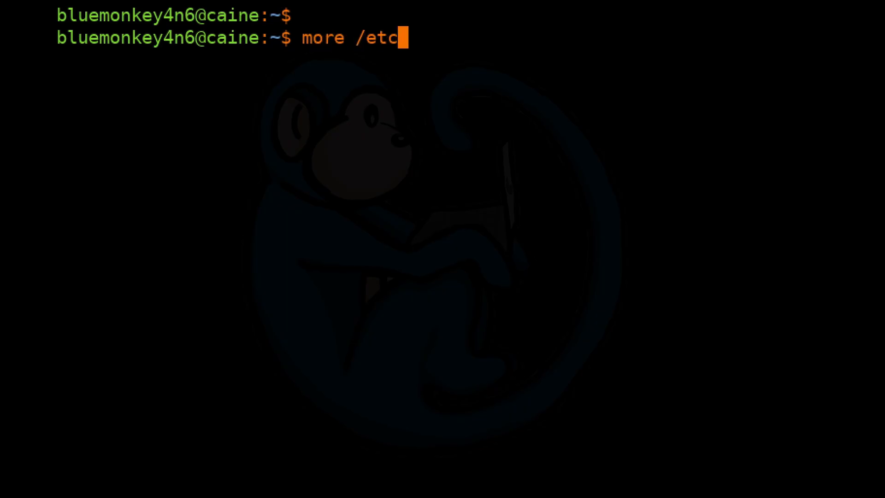
# View /etc/*-release identifying CAINE 12 on Ubuntu 20.04 focal, then close the viewer.
pyautogui.write('/*-release')
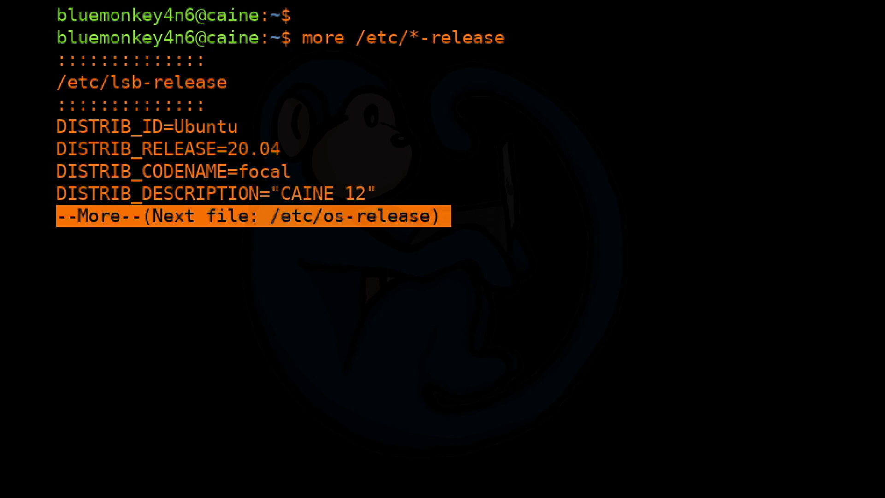
pyautogui.press('space')
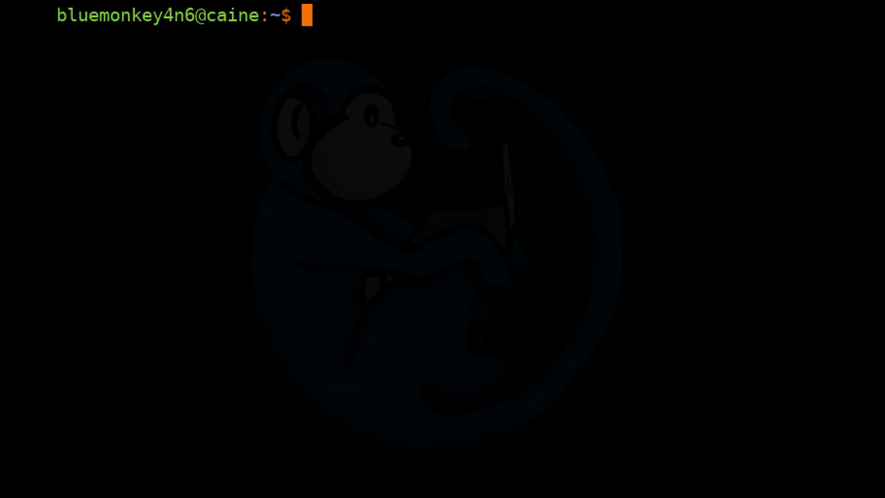
pyautogui.write('m')
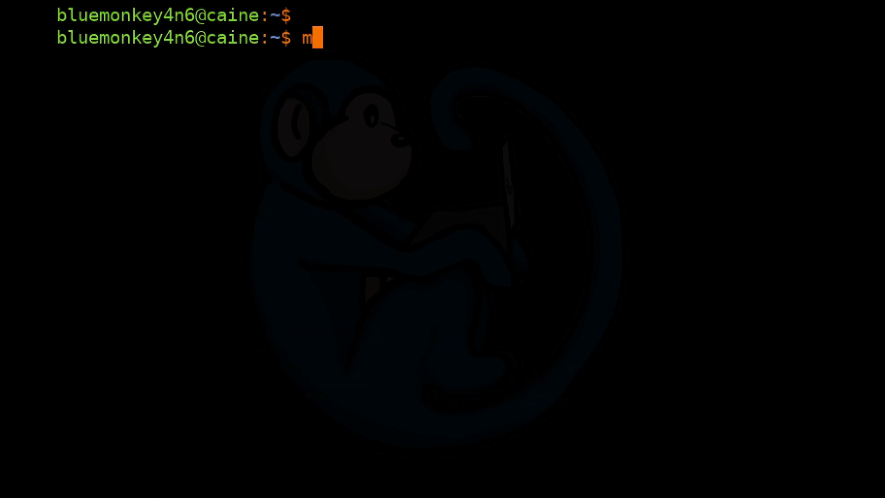
pyautogui.write('ore /etc/hostname')
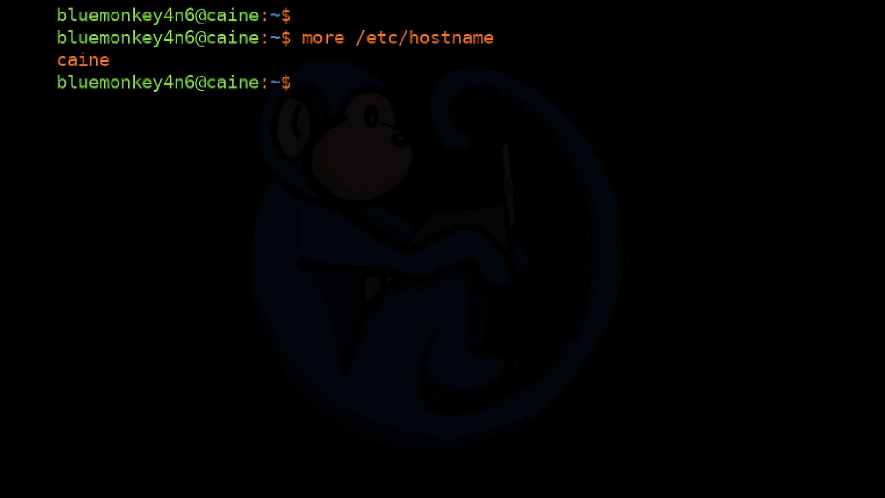
pyautogui.write('more /e')
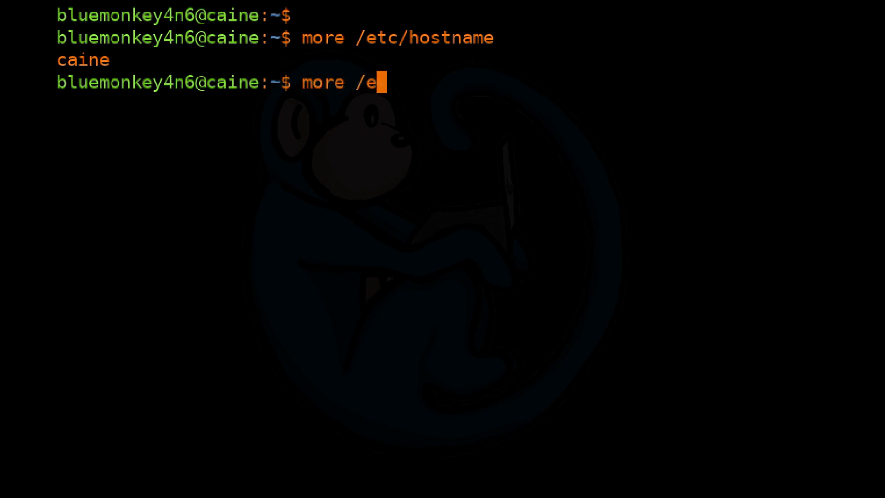
pyautogui.write('tc/hosts')
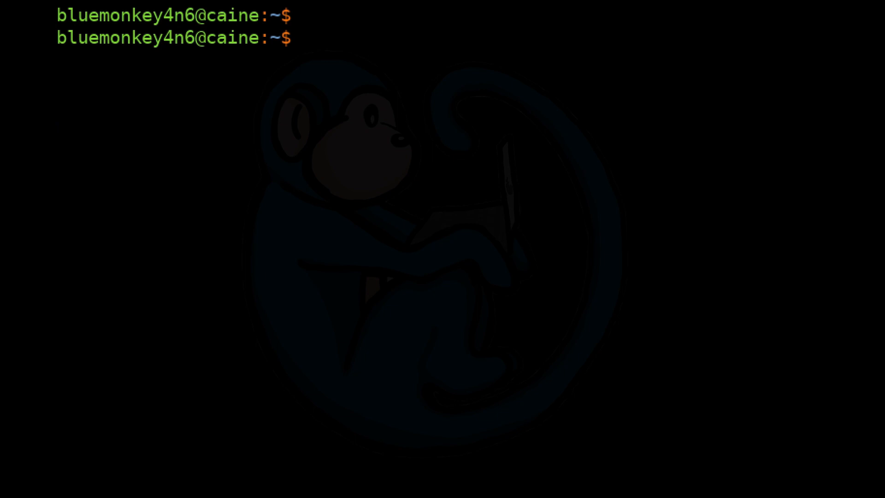
pyautogui.write('more /etc/')
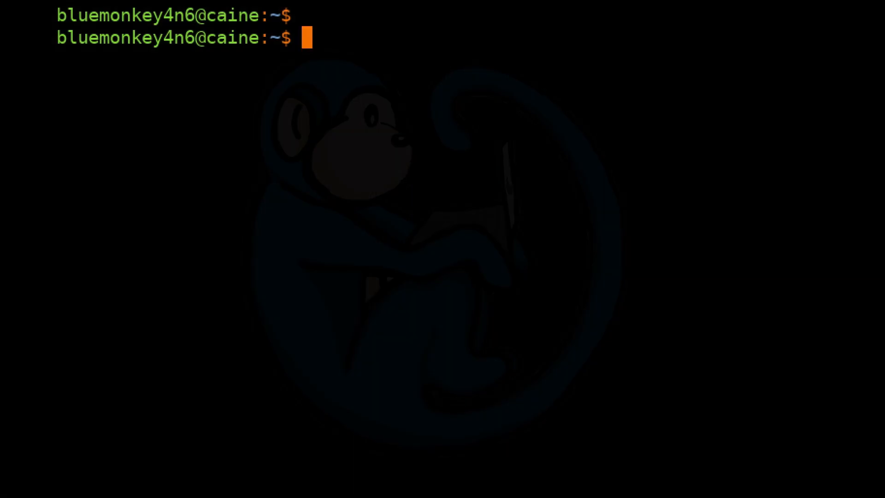
# List /var/lib/NetworkManager/ as root with sudo ls -F, showing leases and state files.
pyautogui.write('sudo ls -F /v')
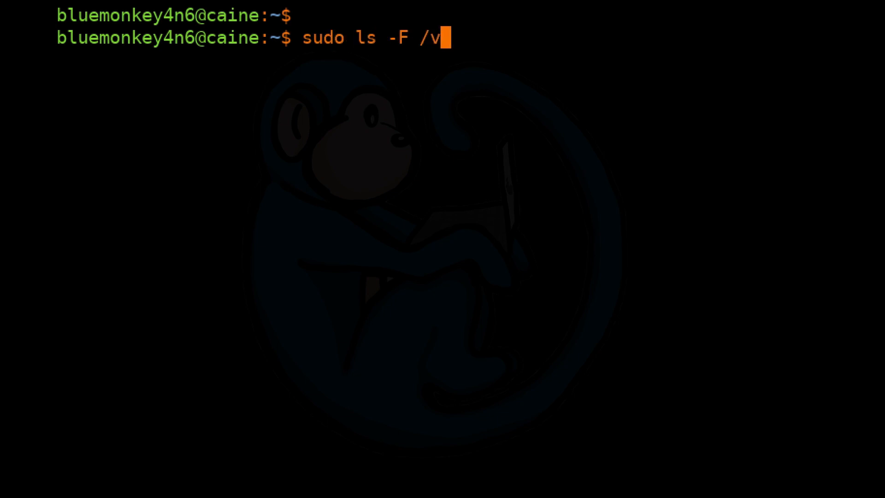
pyautogui.write('ar/lib')
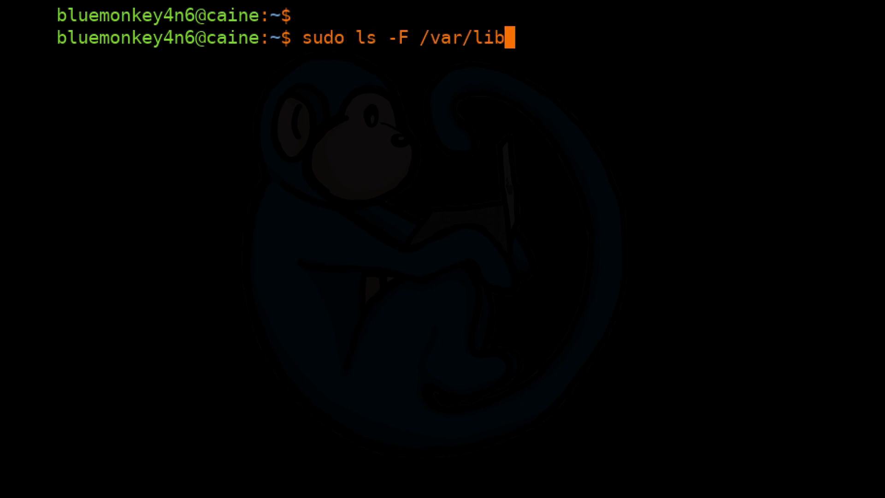
pyautogui.write('/NetworkManager/')
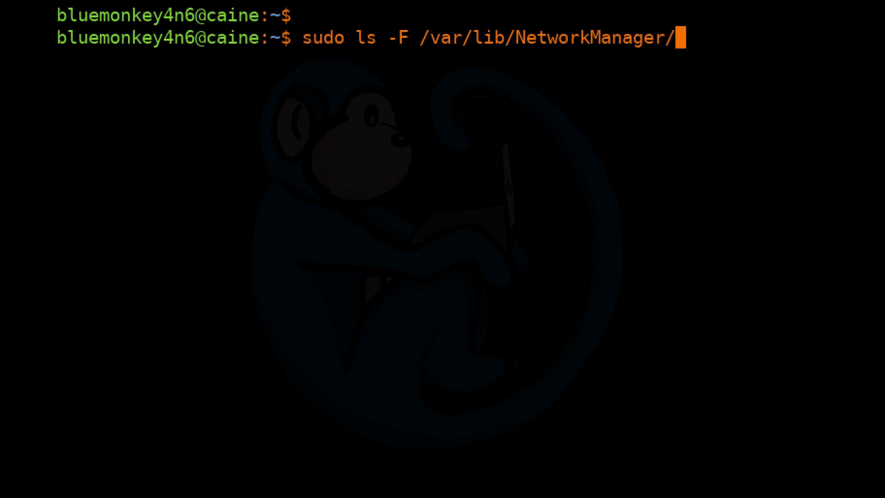
pyautogui.press('Return')
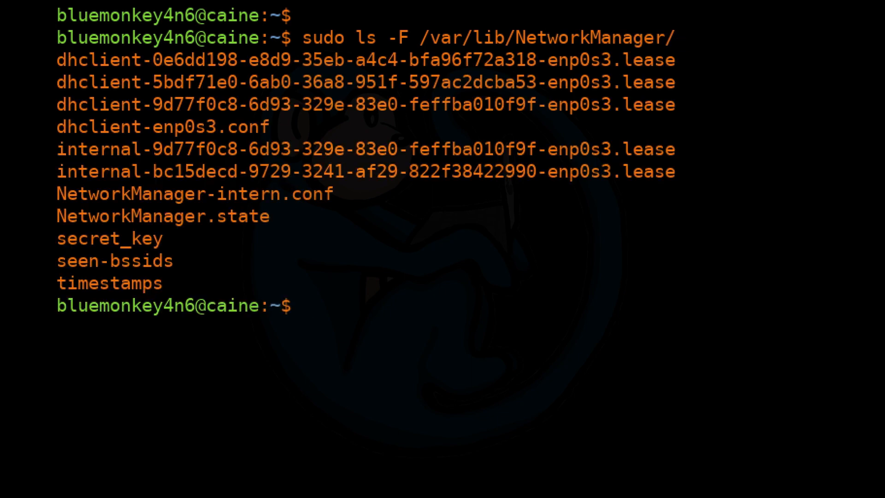
pyautogui.write('sudo more')
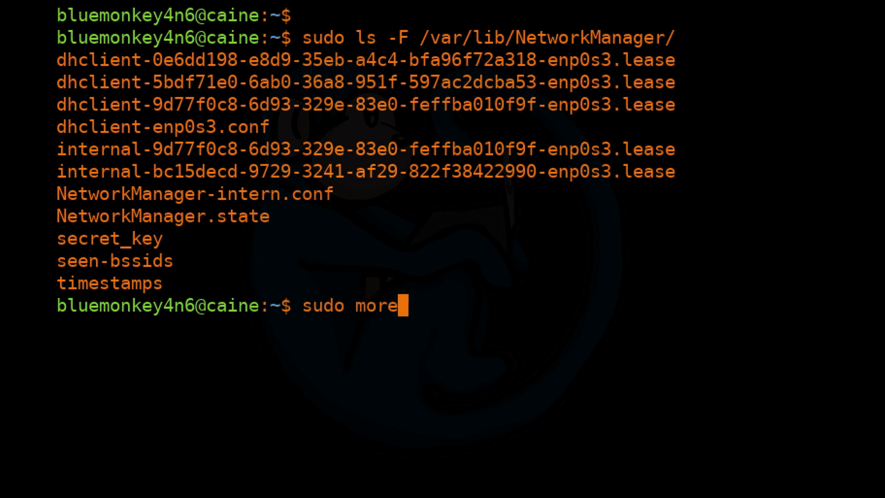
# Page through /var/lib/NetworkManager/dhclient-enp0s3.conf with sudo more to its final request lines.
pyautogui.write('/va')
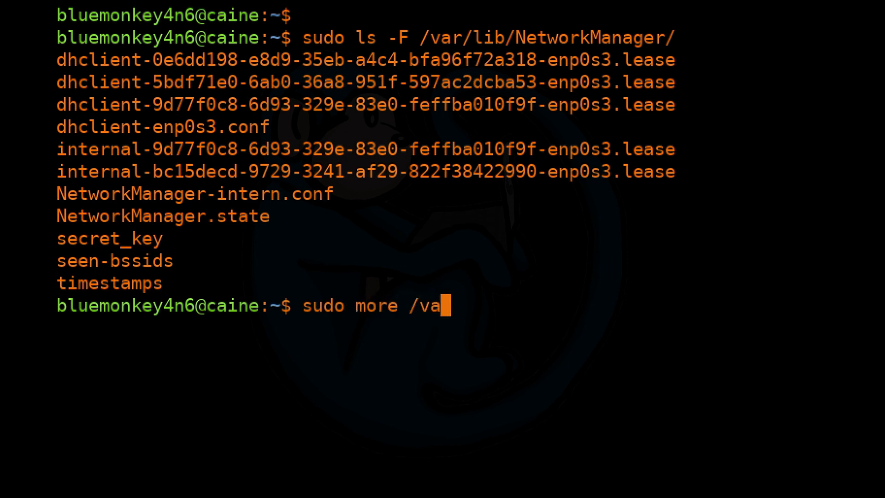
pyautogui.write('r/li')
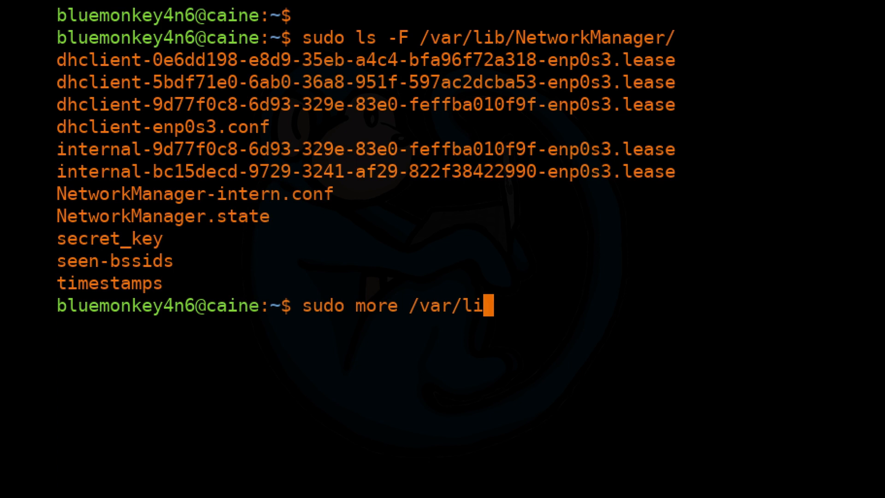
pyautogui.write('b/NetworkManager/')
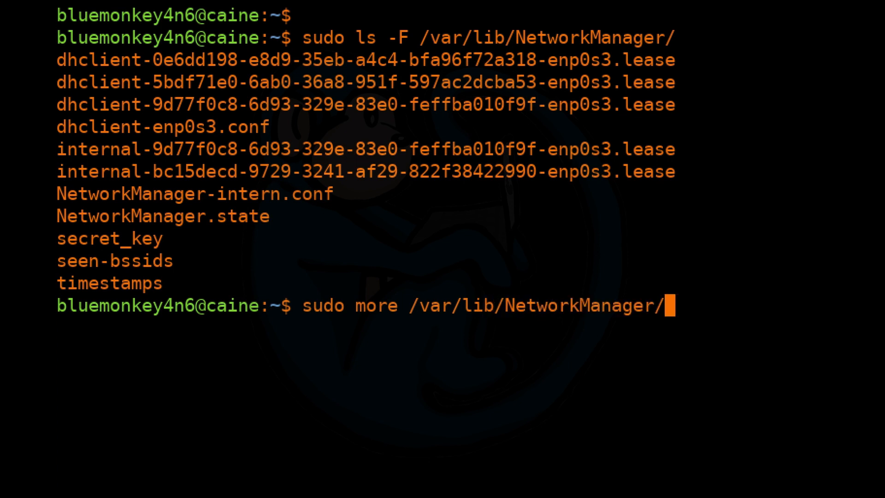
pyautogui.write('dh')
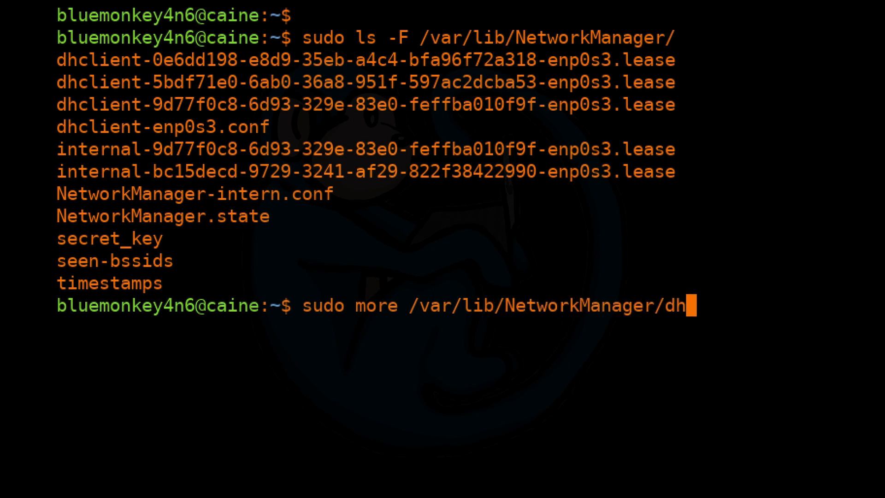
pyautogui.write('client-')
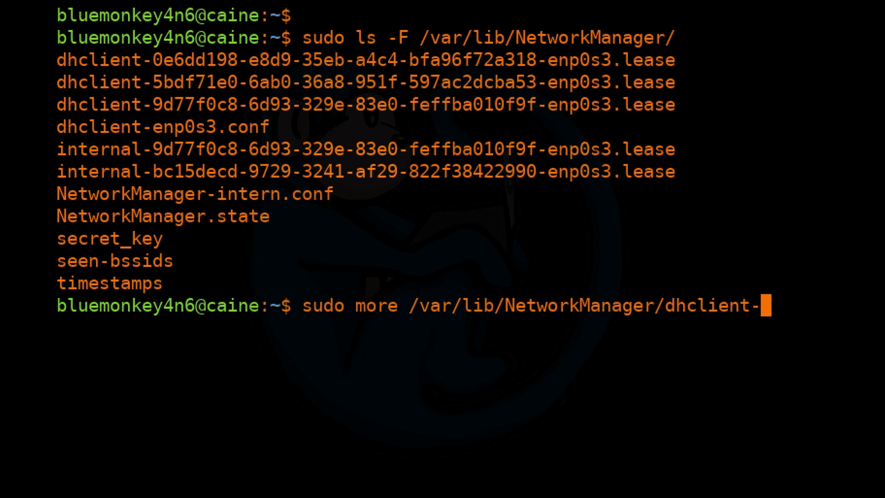
pyautogui.write('enp0s')
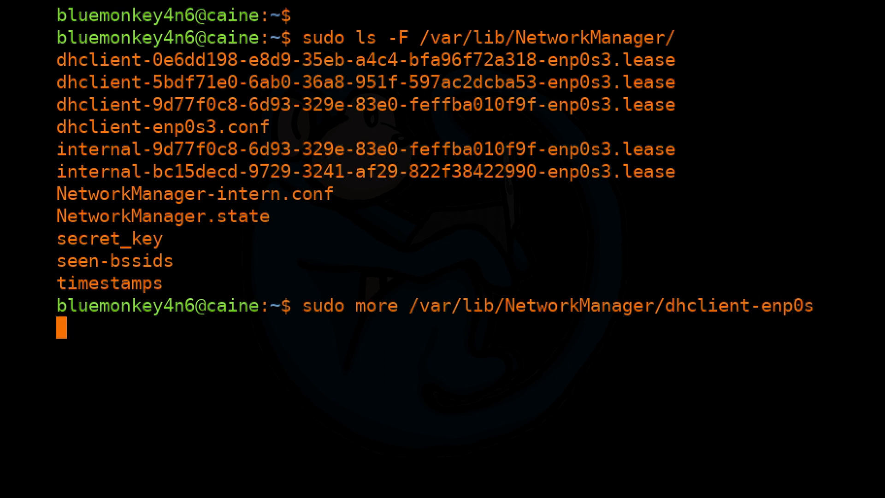
pyautogui.write('3.conf')
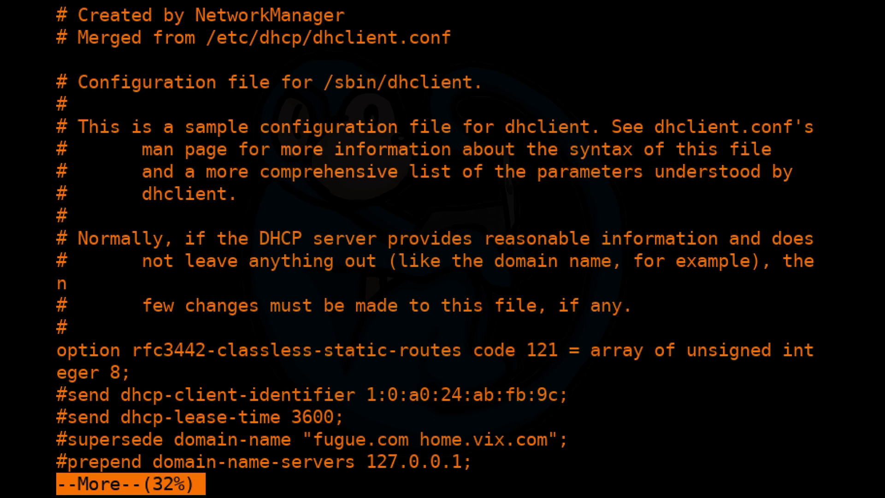
pyautogui.press('space')
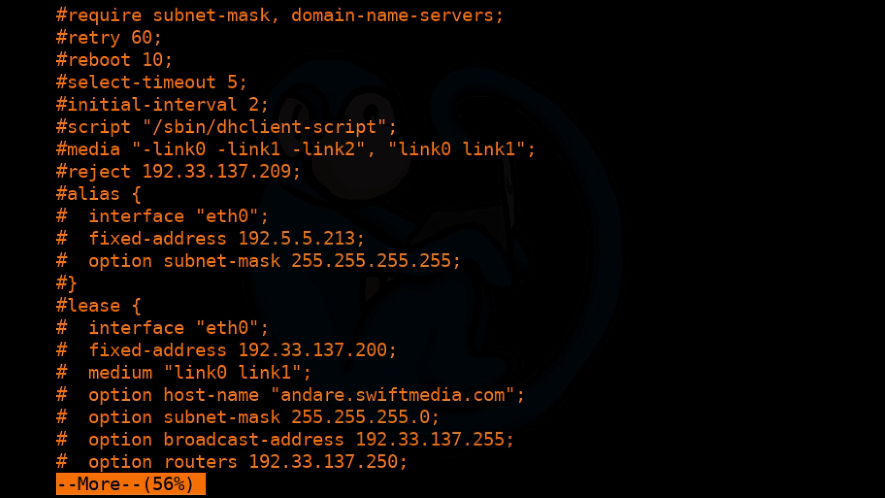
pyautogui.press('space')
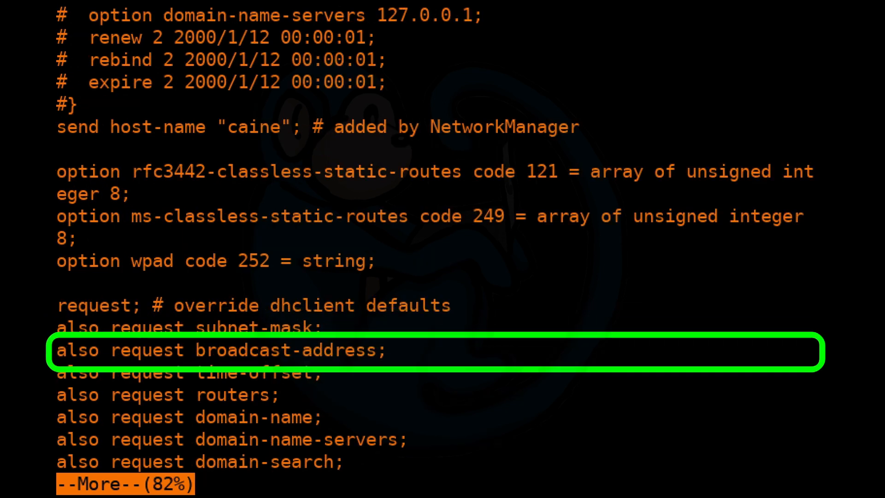
pyautogui.press('Down')
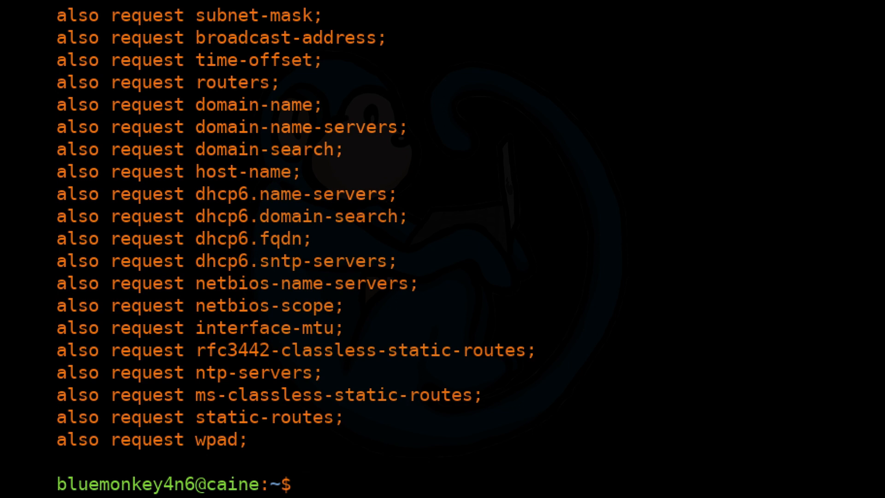
# Show /var/lib/NetworkManager/timestamps with sudo more: four connection IDs with epoch values.
pyautogui.write('sudo mor')
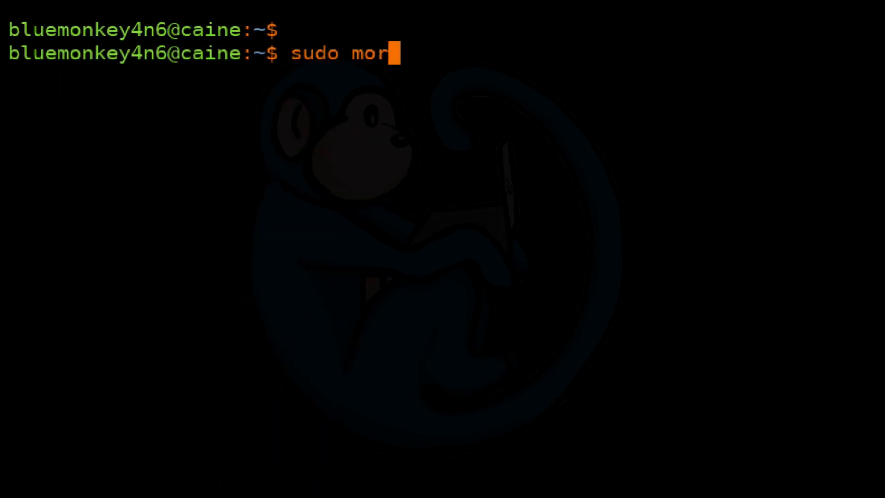
pyautogui.write('e /var/')
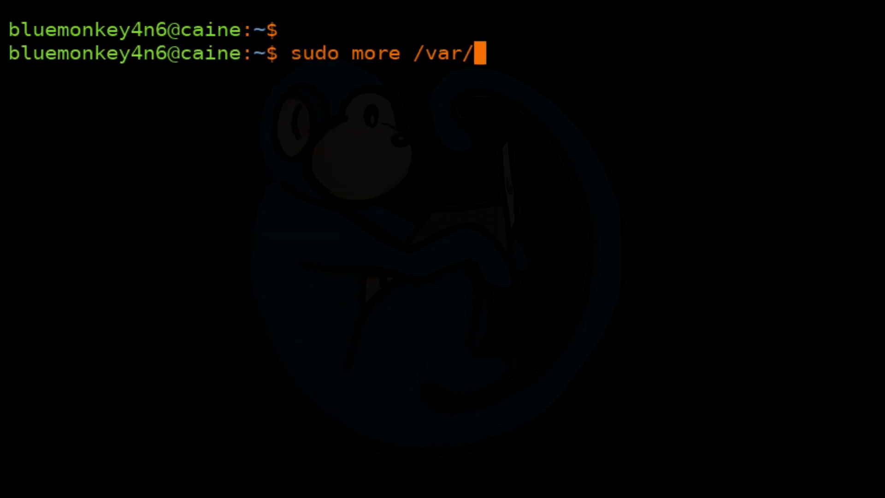
pyautogui.write('lib/NetworkM')
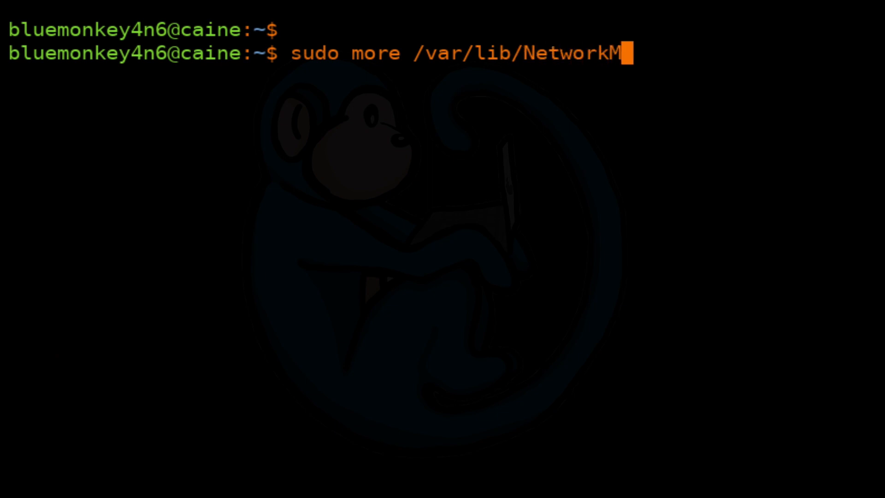
pyautogui.write('anager/timestamps')
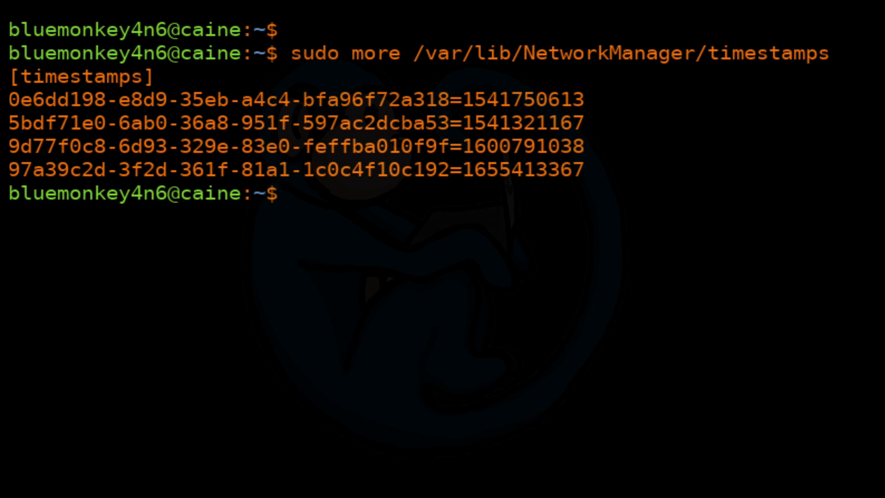
pyautogui.write('date -d')
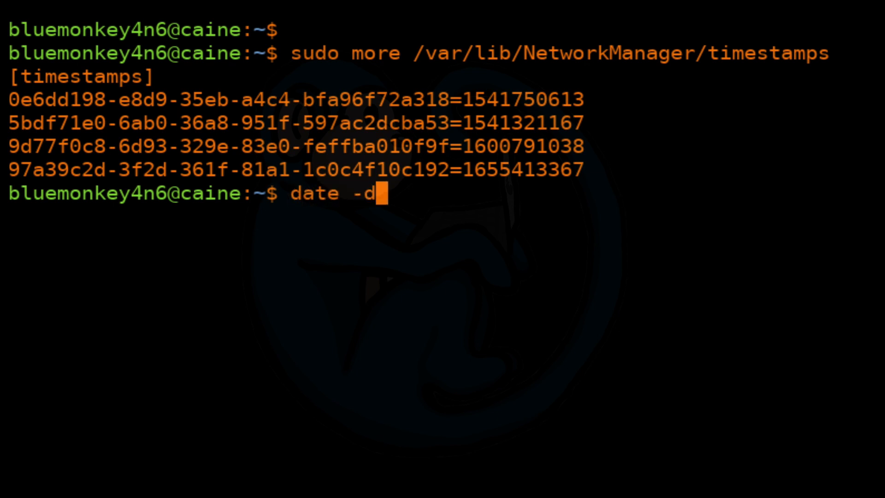
# Type date -d@ and select a connection's timestamp value to convert.
pyautogui.write('@')
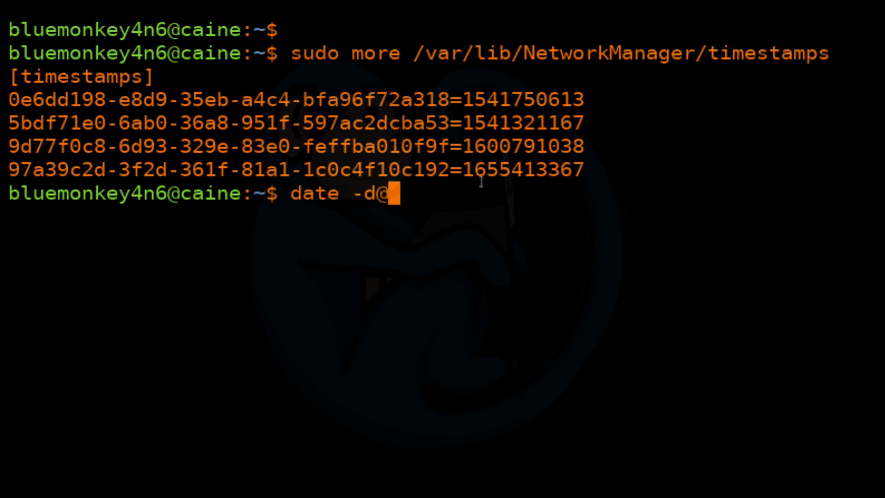
pyautogui.doubleClick(522, 169)
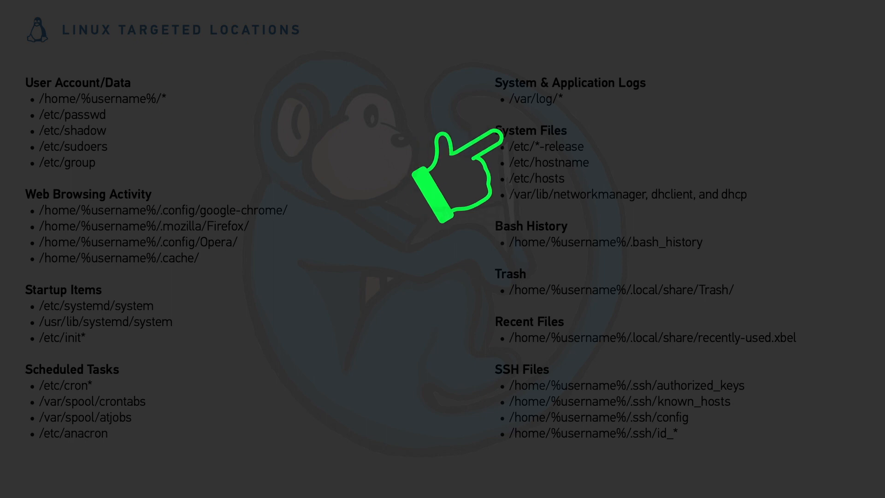
pyautogui.moveTo(452, 390)
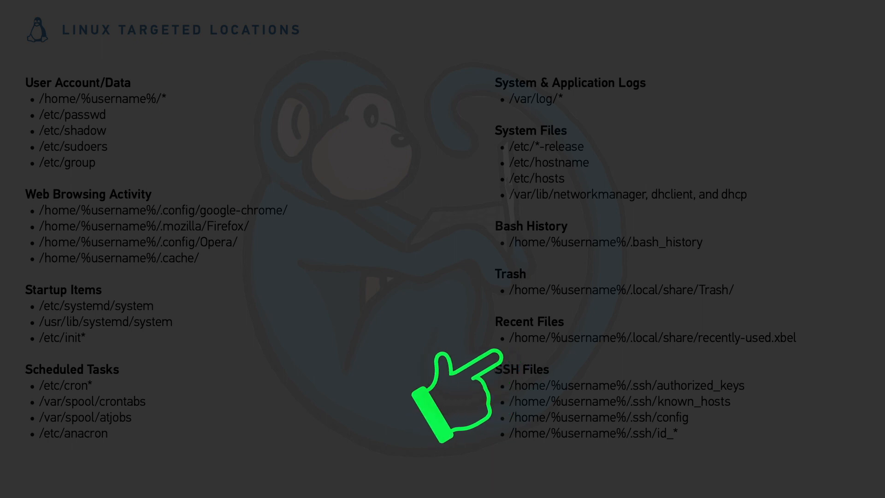
pyautogui.moveTo(440, 287)
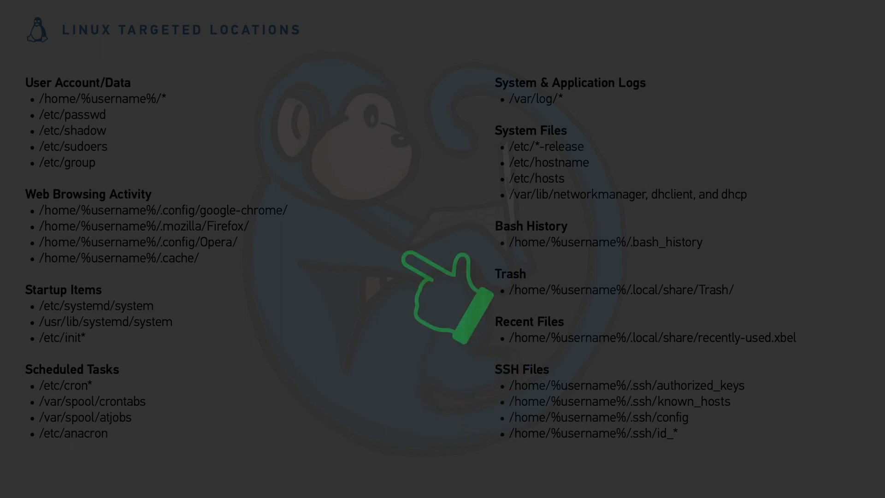